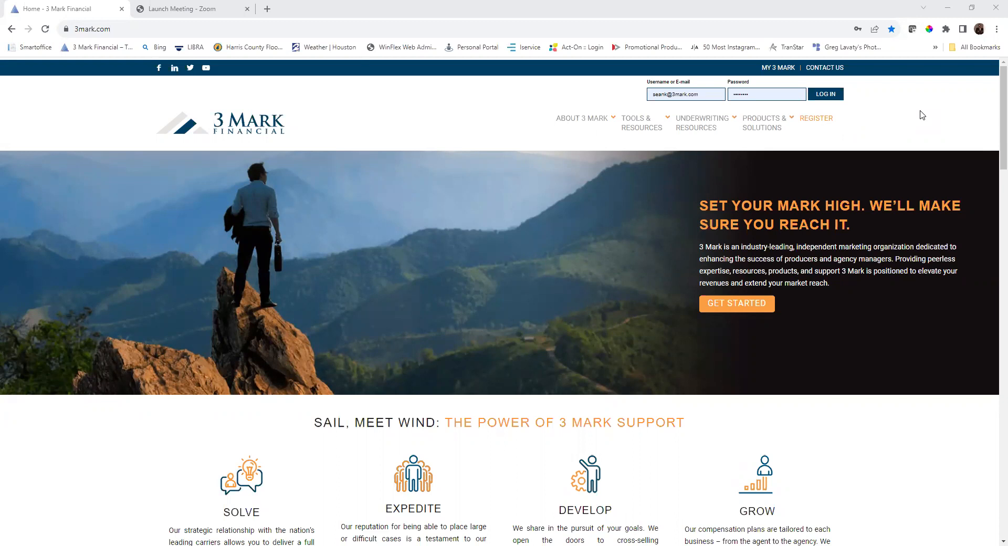
{"action": "mouse_move", "coordinate": [942, 163]}
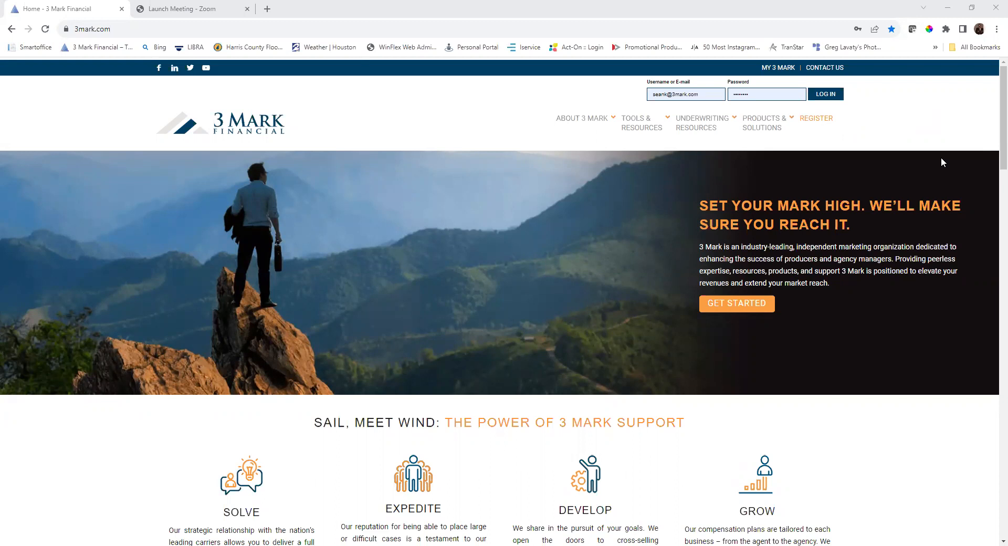
{"action": "mouse_move", "coordinate": [948, 158]}
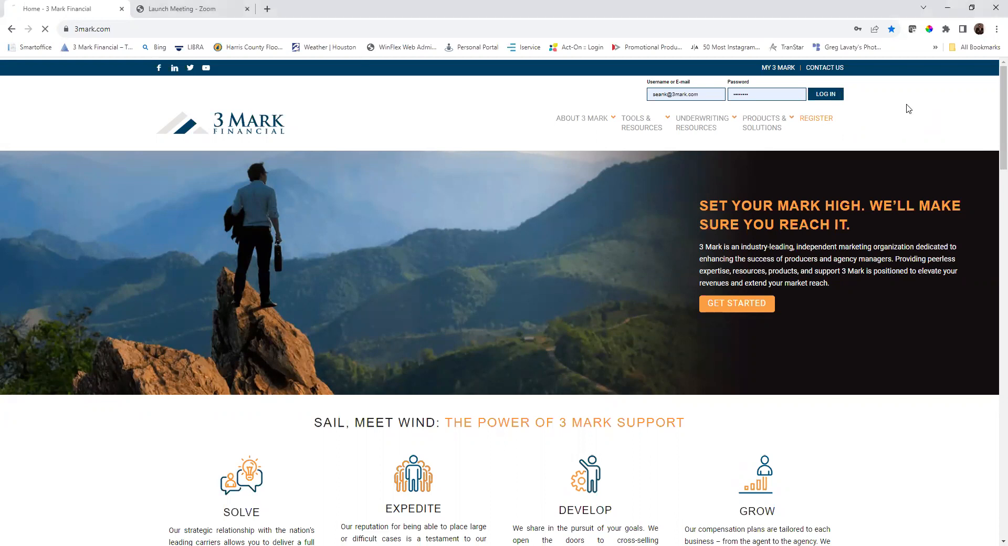
{"action": "mouse_move", "coordinate": [914, 107]}
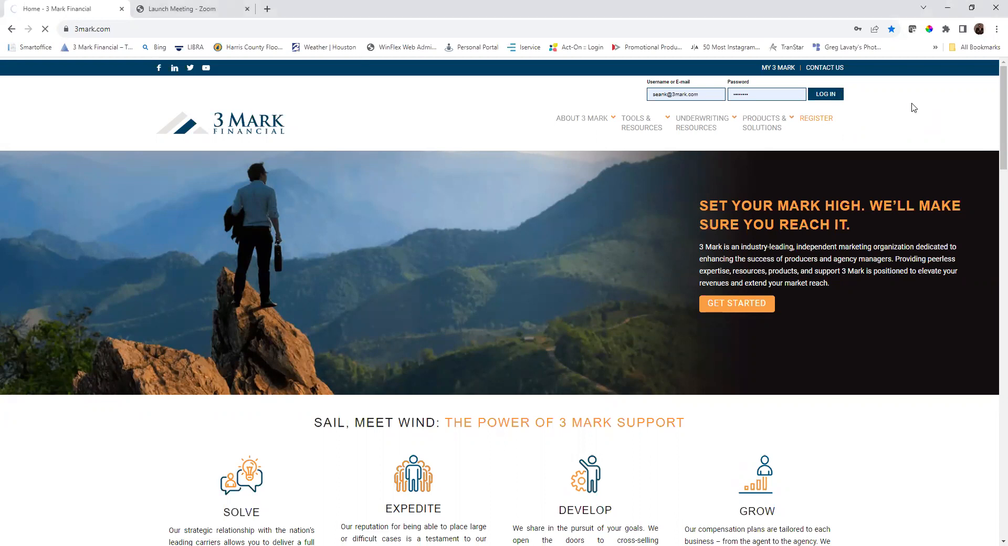
Sign in to 3 Mark Financial and reach the XRAE case list via Underwriting Resources.
{"action": "left_click", "coordinate": [825, 94]}
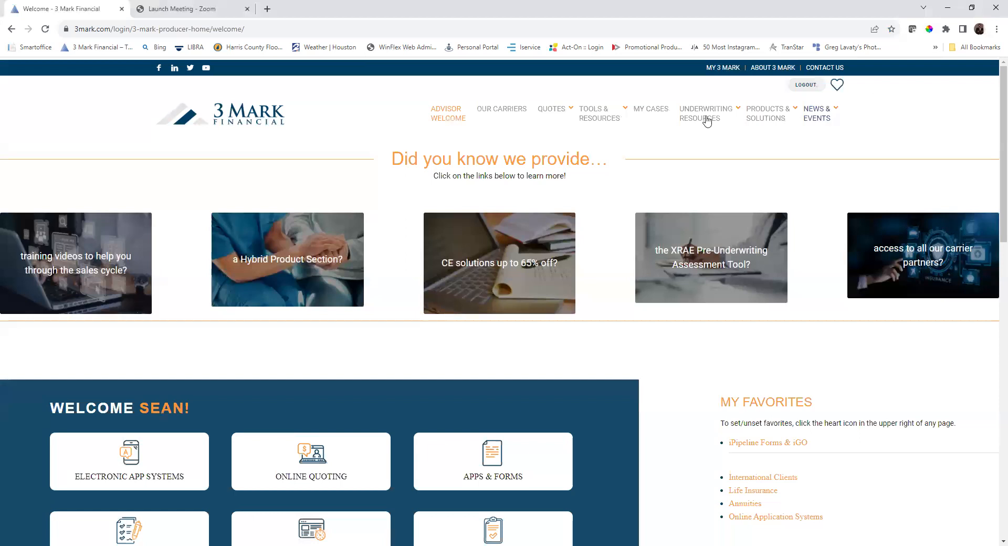
{"action": "left_click", "coordinate": [705, 114]}
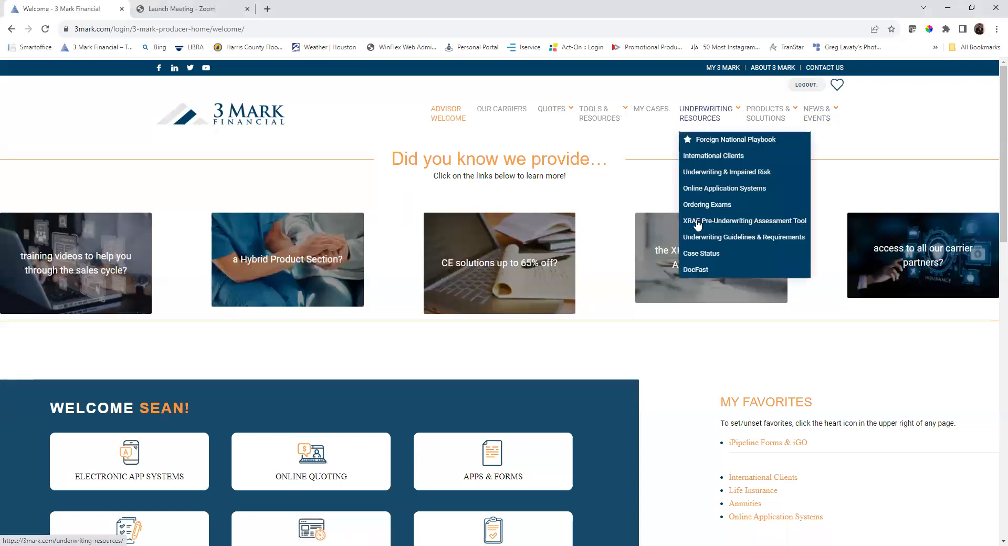
{"action": "left_click", "coordinate": [744, 221]}
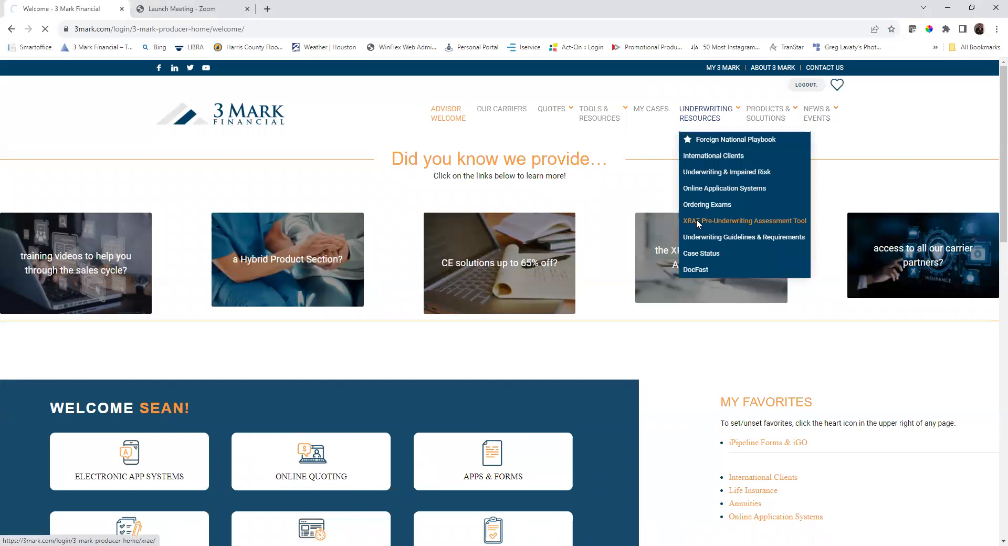
{"action": "left_click", "coordinate": [744, 220]}
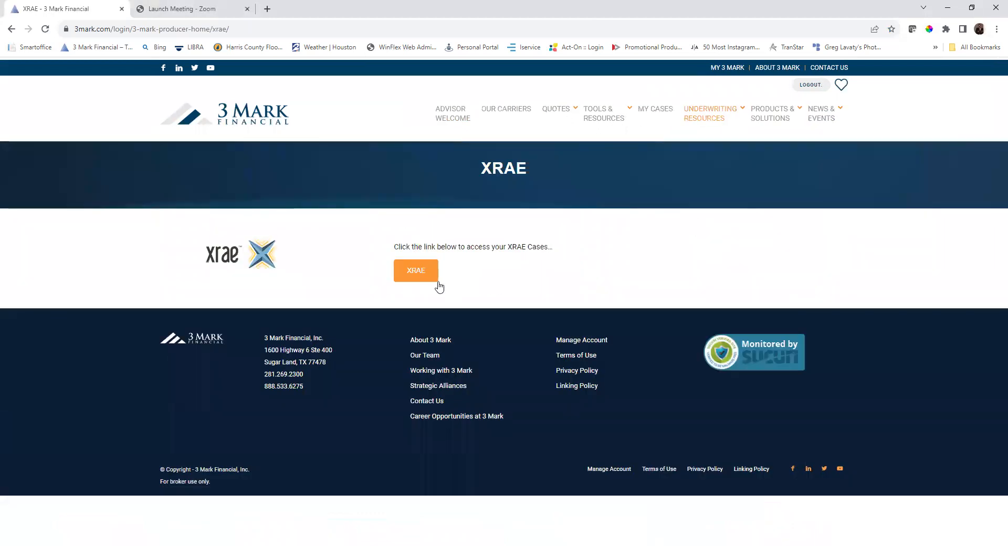
{"action": "left_click", "coordinate": [415, 270]}
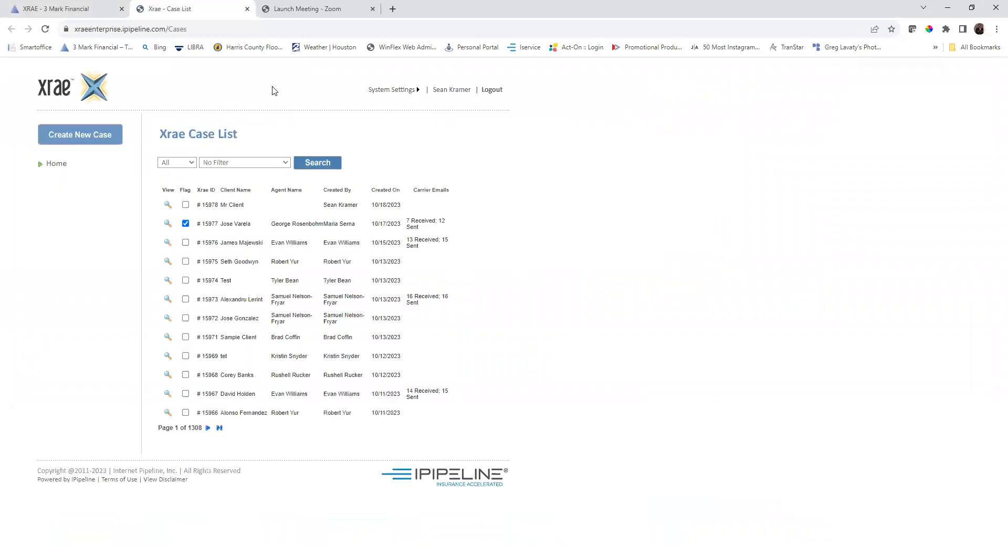
{"action": "mouse_move", "coordinate": [80, 134]}
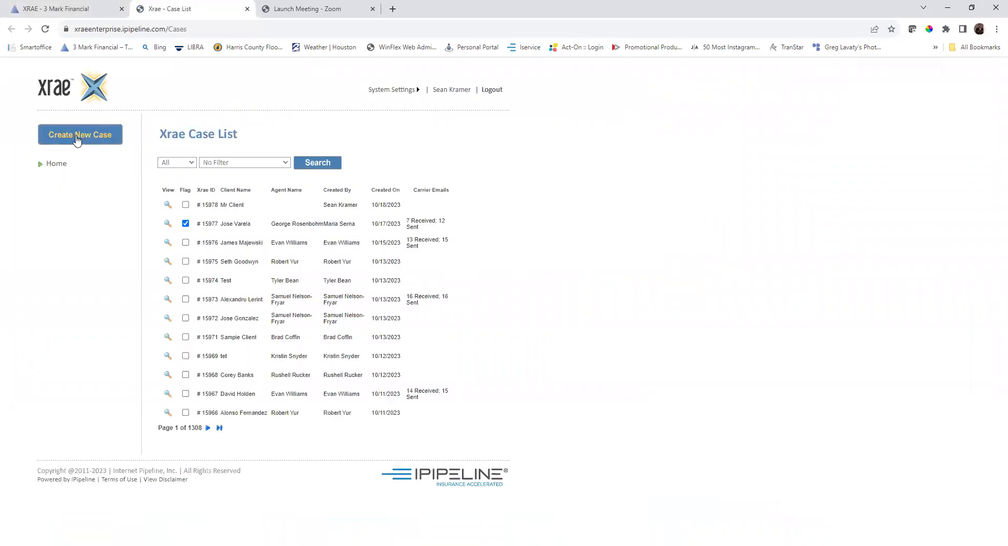
Create a case for Mr Client, born 01/01/1972, with a $1,000,000 face amount.
{"action": "left_click", "coordinate": [80, 134]}
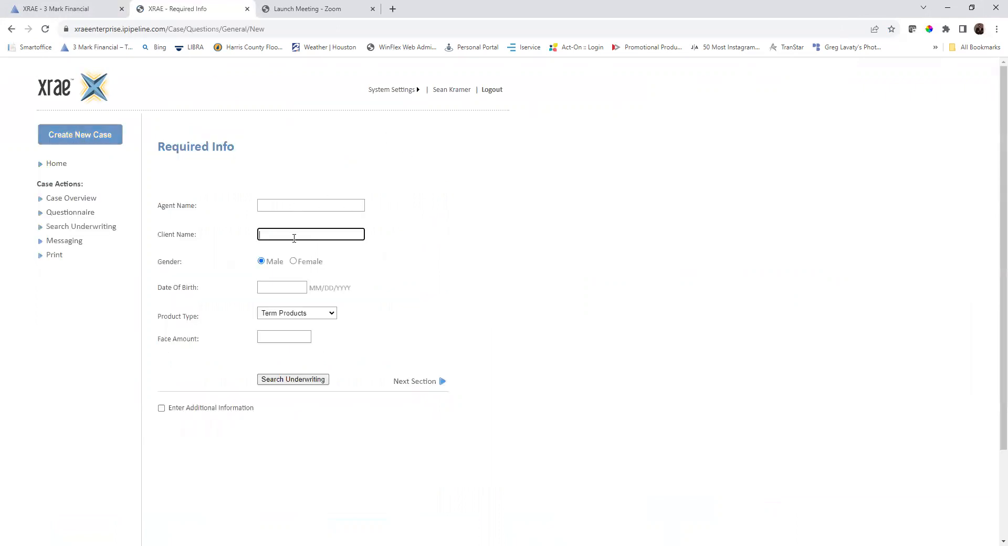
{"action": "type", "text": "Mr"}
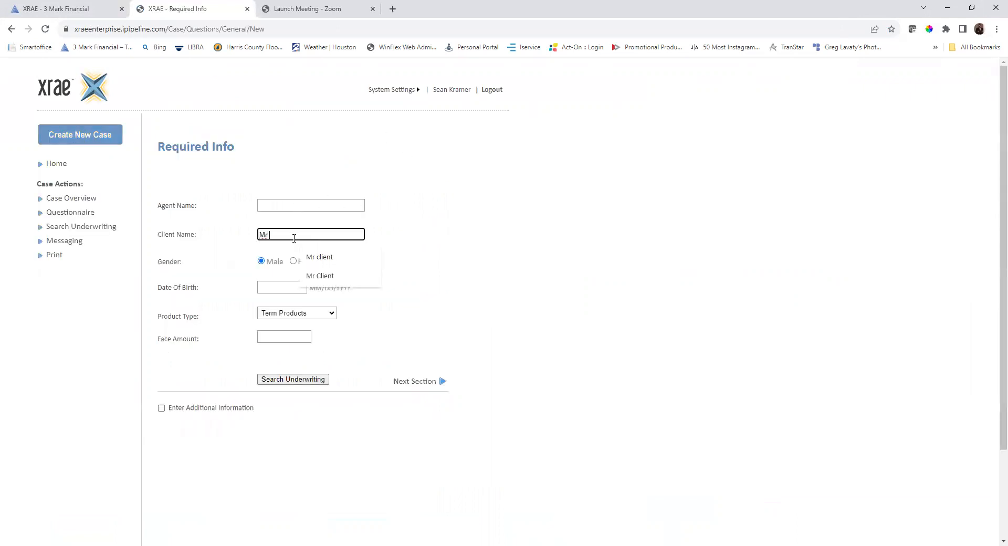
{"action": "left_click", "coordinate": [320, 275]}
{"action": "type", "text": "0"}
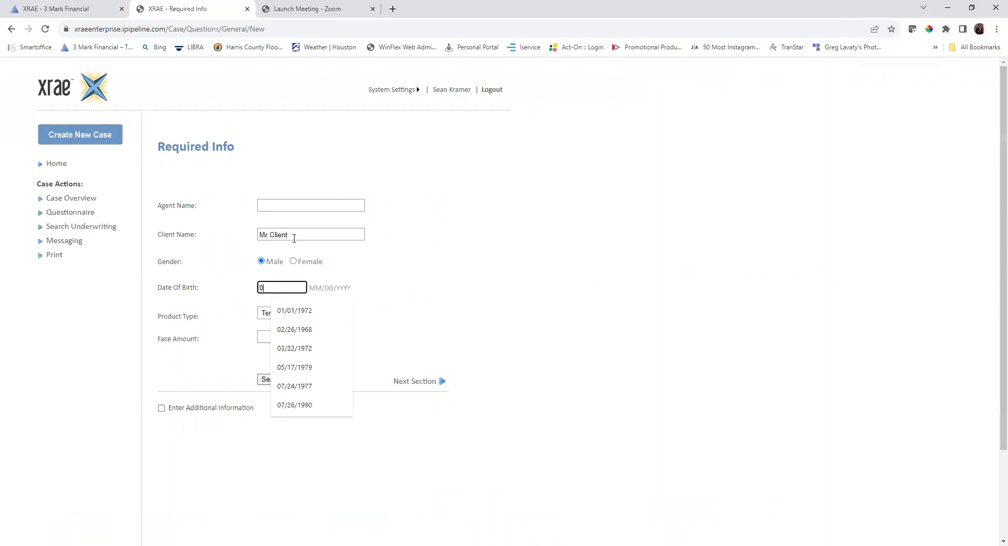
{"action": "left_click", "coordinate": [294, 311]}
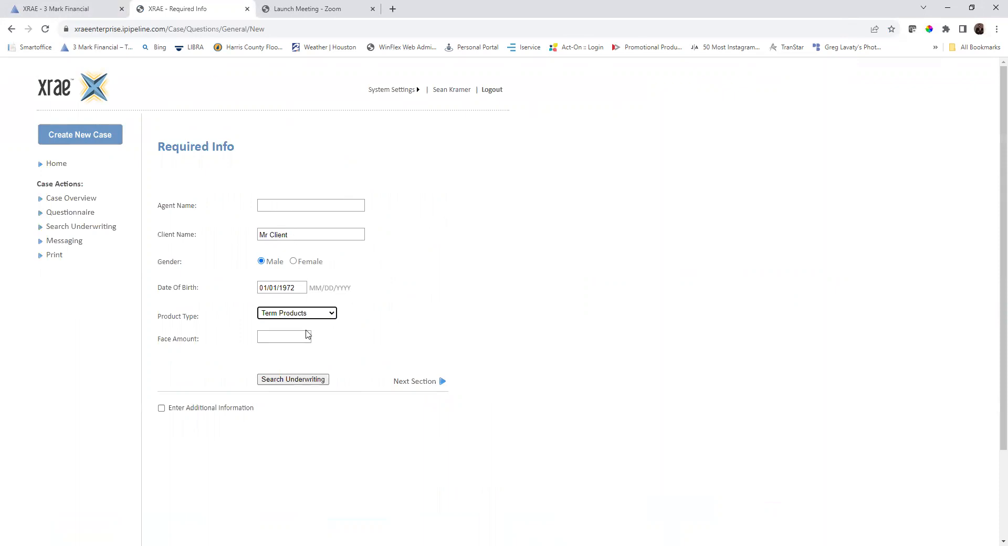
{"action": "type", "text": "$10"}
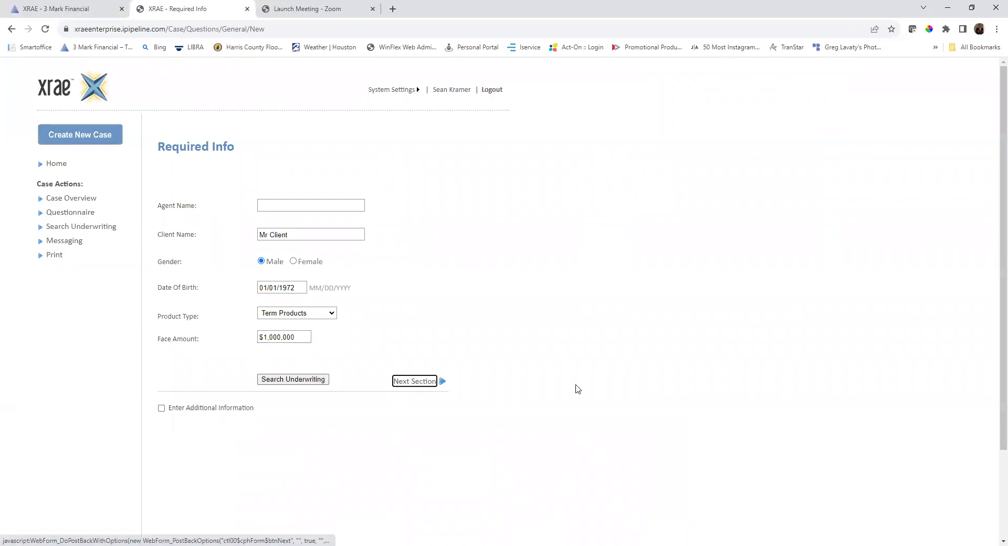
{"action": "mouse_move", "coordinate": [734, 398]}
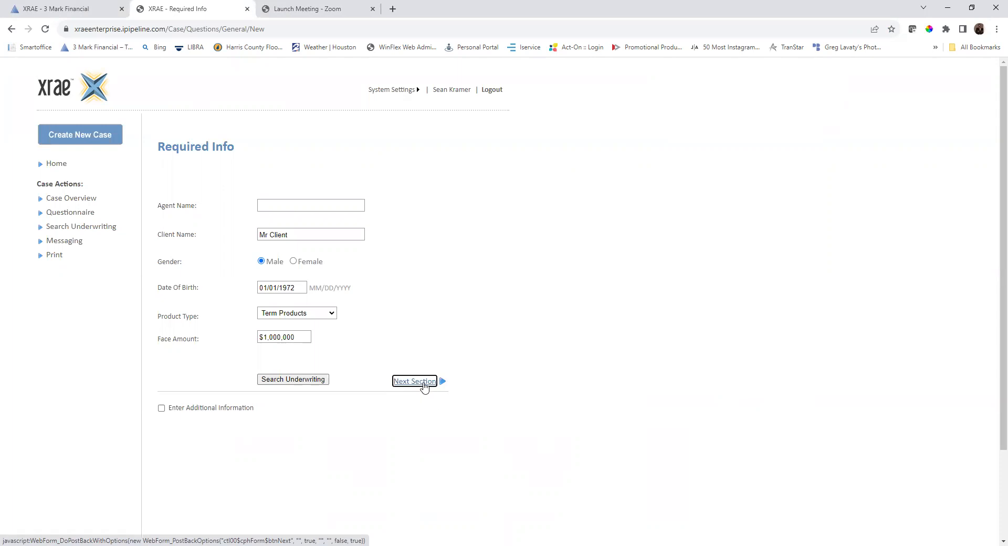
{"action": "left_click", "coordinate": [415, 381]}
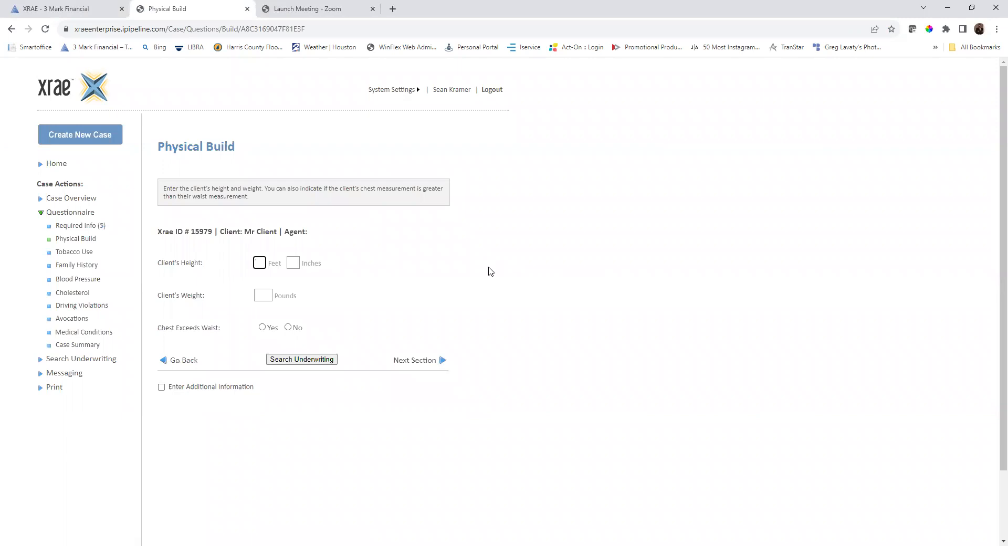
Record height 5 ft 10 in and weight 320 pounds, then continue to Tobacco Use.
{"action": "type", "text": "10"}
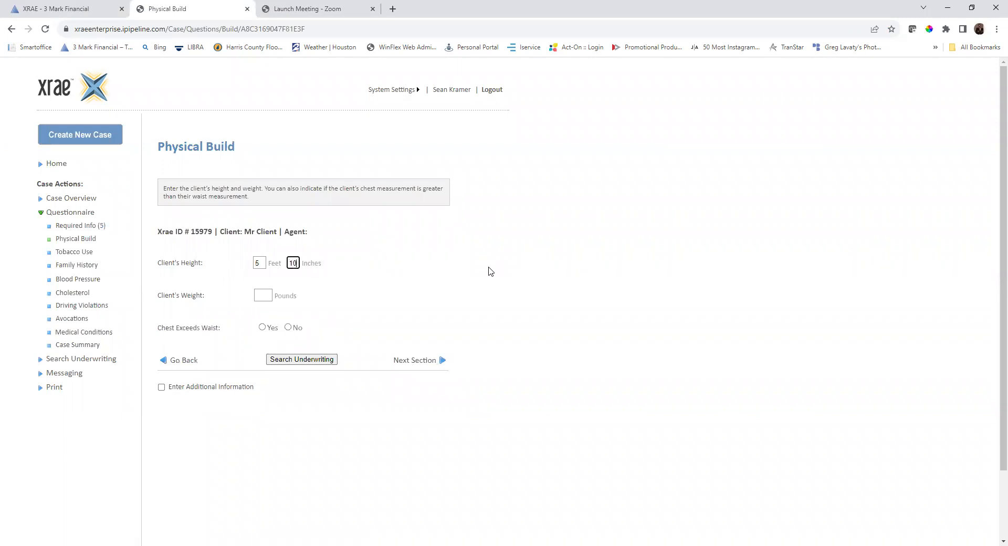
{"action": "type", "text": "3"}
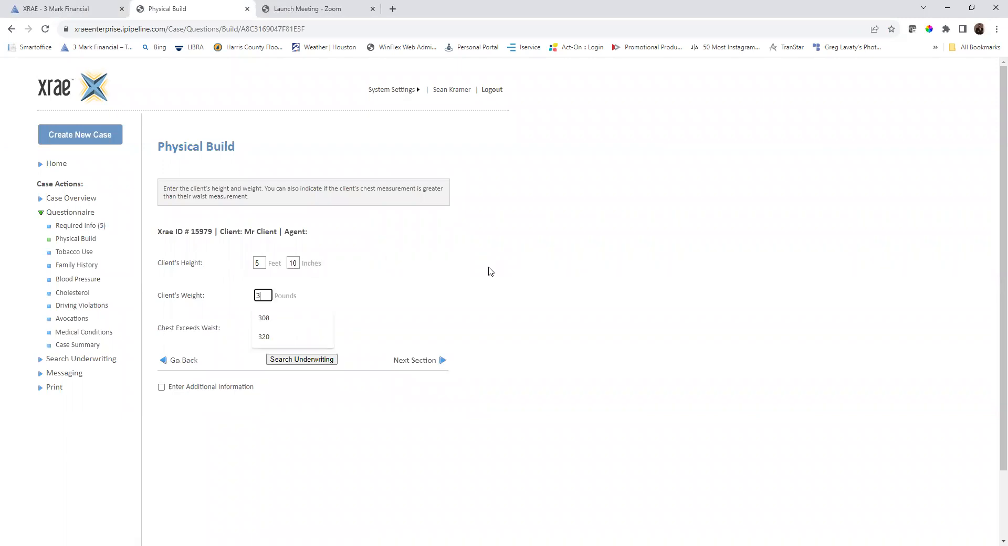
{"action": "left_click", "coordinate": [264, 337]}
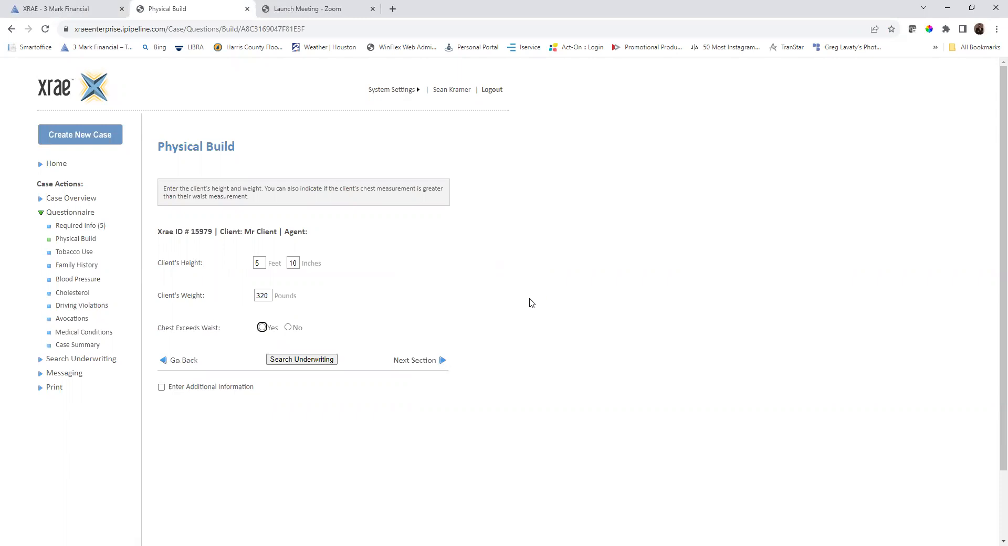
{"action": "mouse_move", "coordinate": [201, 342]}
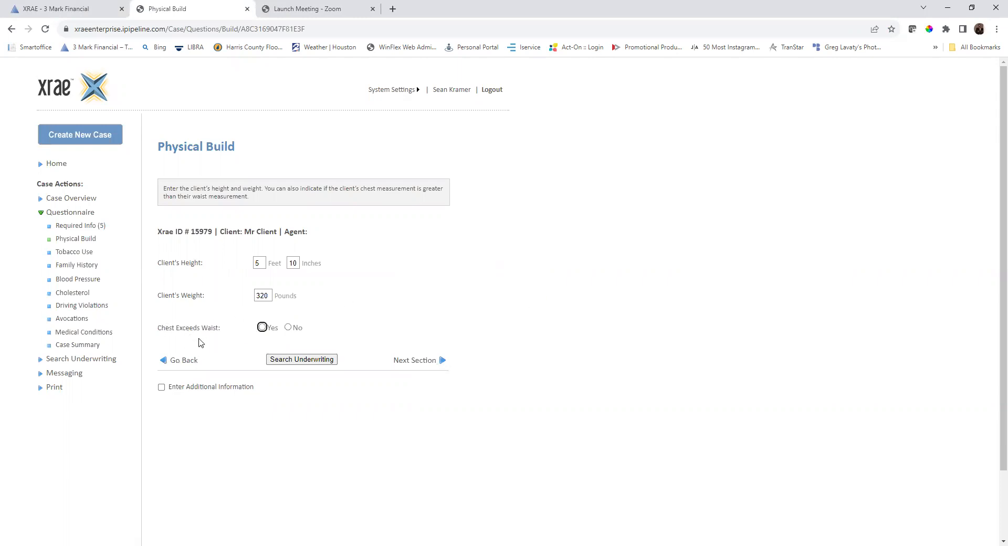
{"action": "mouse_move", "coordinate": [375, 323]}
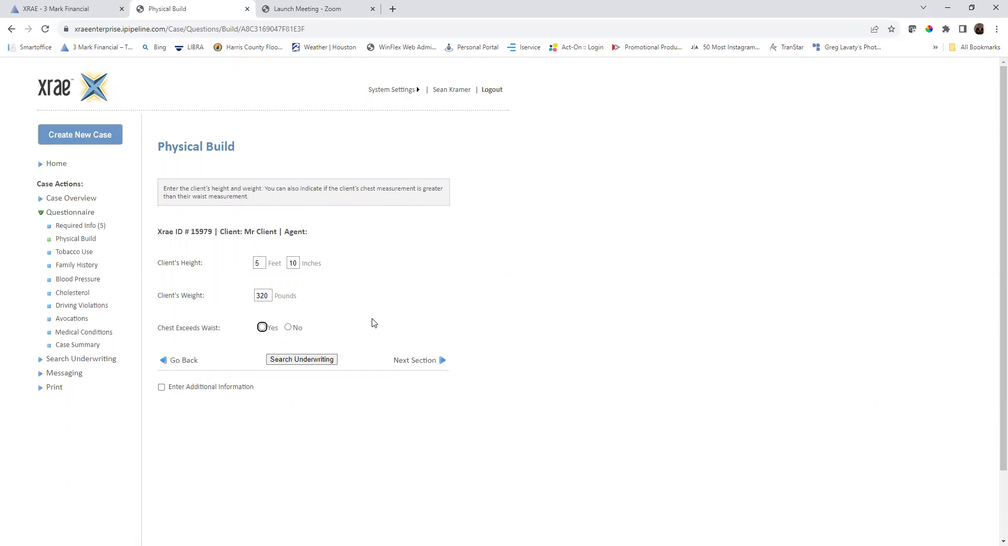
{"action": "mouse_move", "coordinate": [415, 360]}
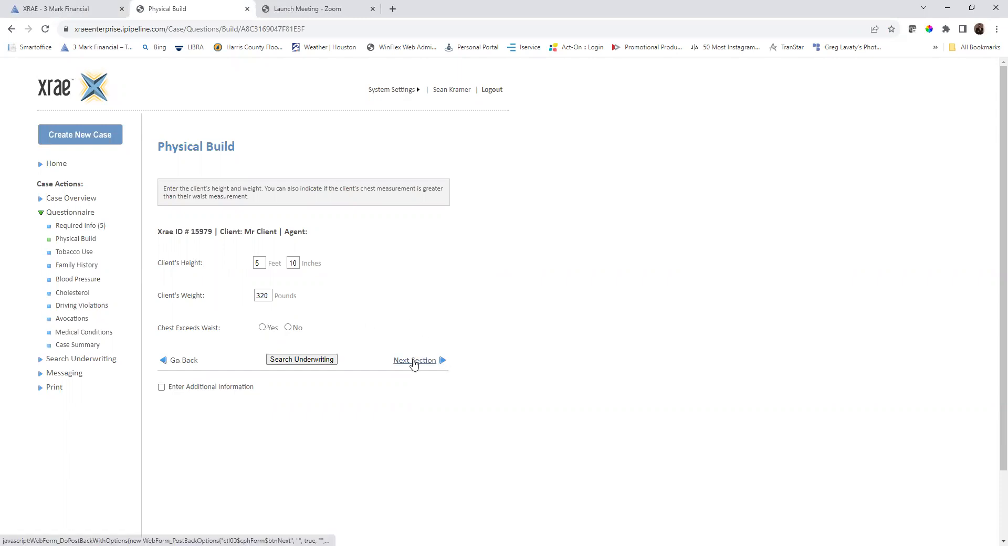
{"action": "left_click", "coordinate": [415, 360]}
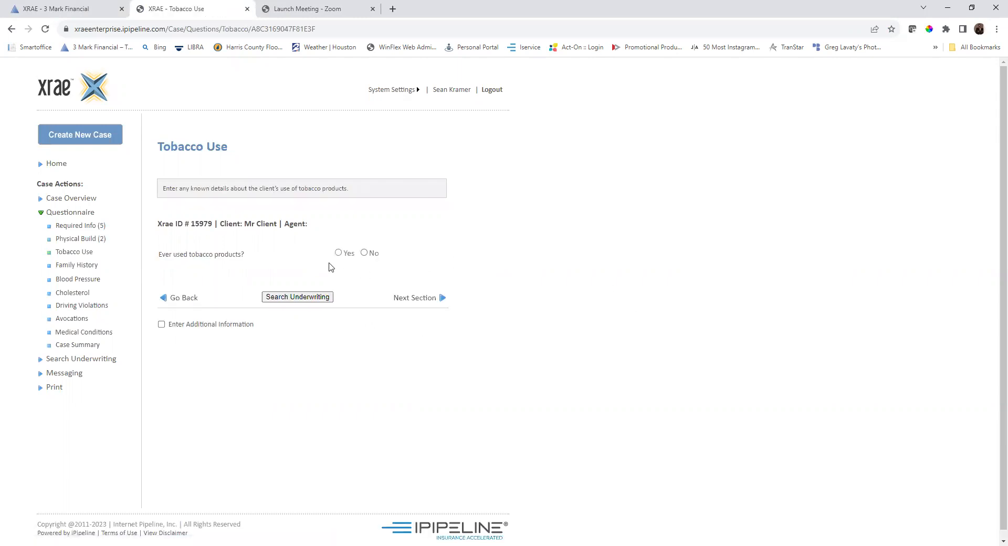
Answer tobacco questions as a current 6-a-day smoker, not nicotine-negative, and search underwriting.
{"action": "left_click", "coordinate": [339, 252]}
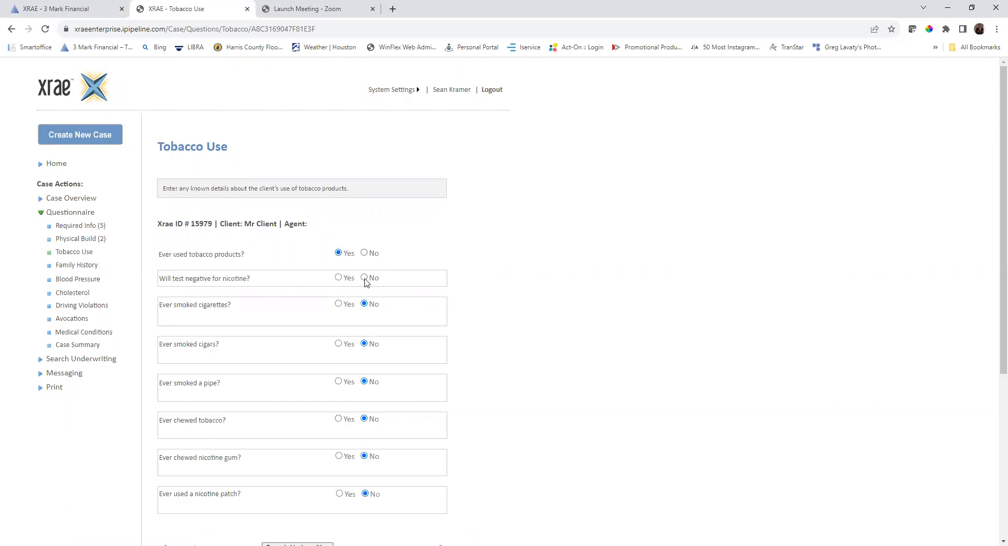
{"action": "left_click", "coordinate": [364, 278]}
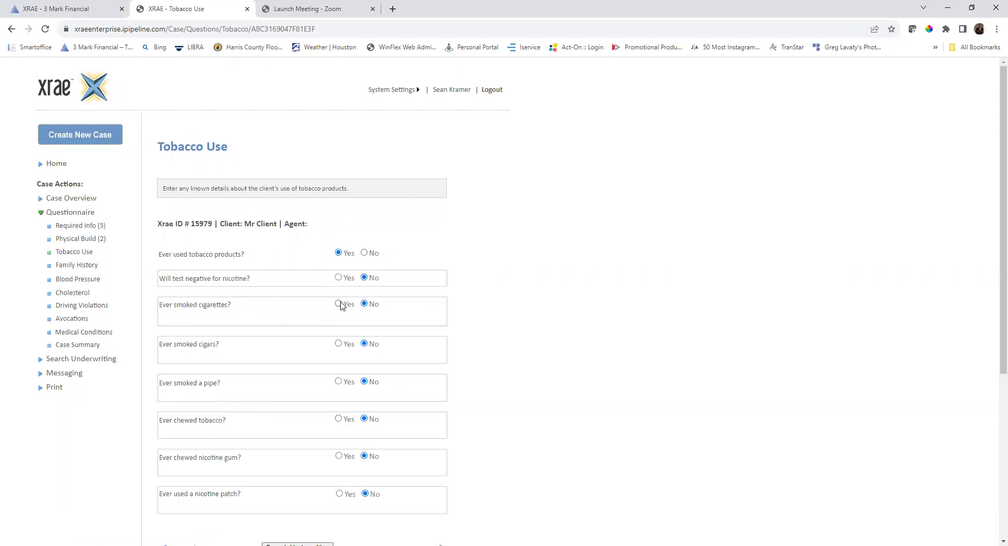
{"action": "left_click", "coordinate": [338, 304]}
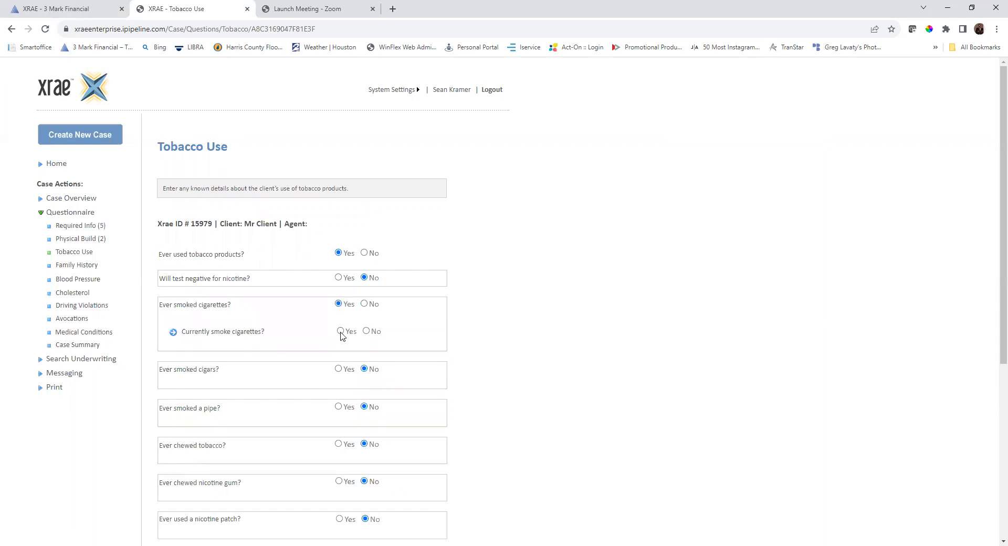
{"action": "left_click", "coordinate": [339, 331]}
{"action": "type", "text": "6"}
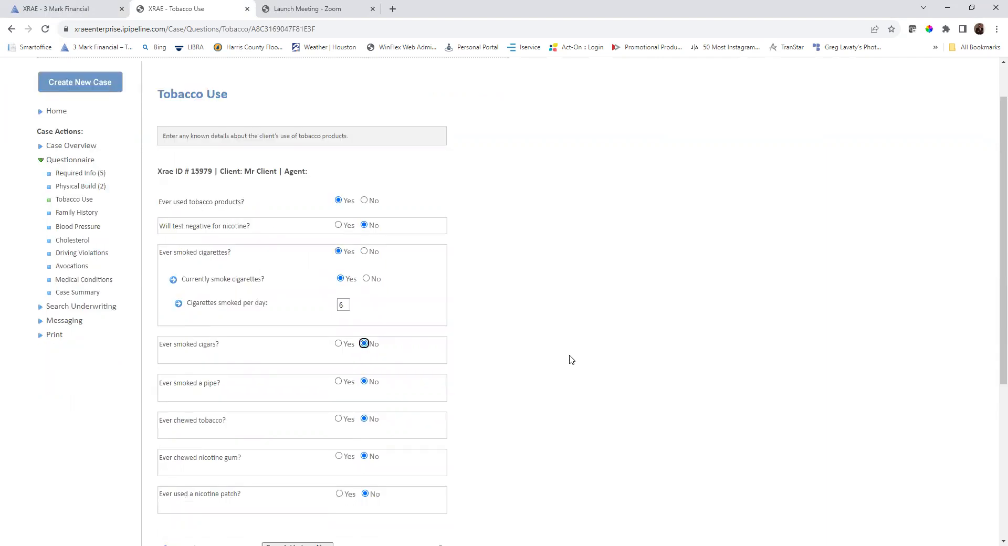
{"action": "scroll", "scroll_direction": "down", "scroll_amount": 3}
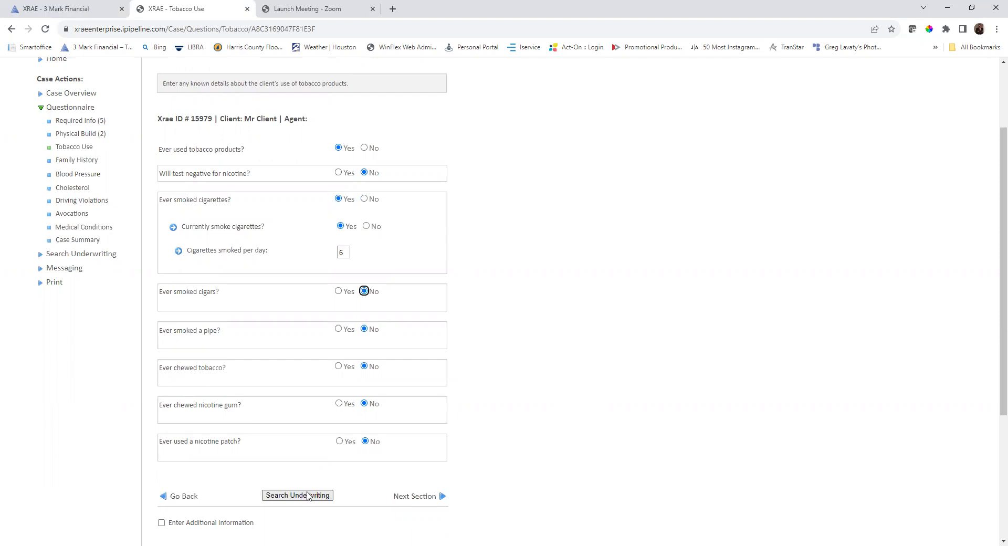
{"action": "left_click", "coordinate": [297, 495]}
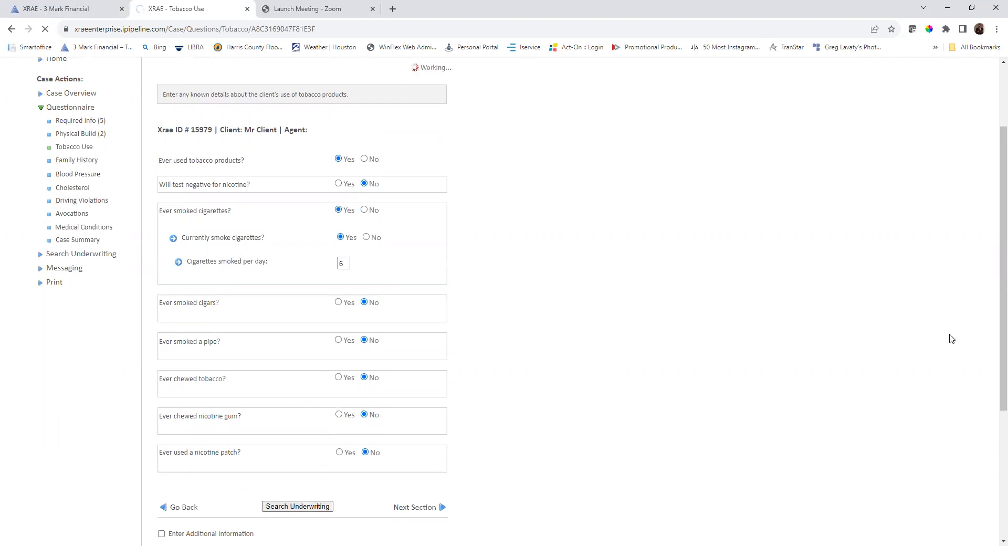
{"action": "left_click", "coordinate": [297, 507]}
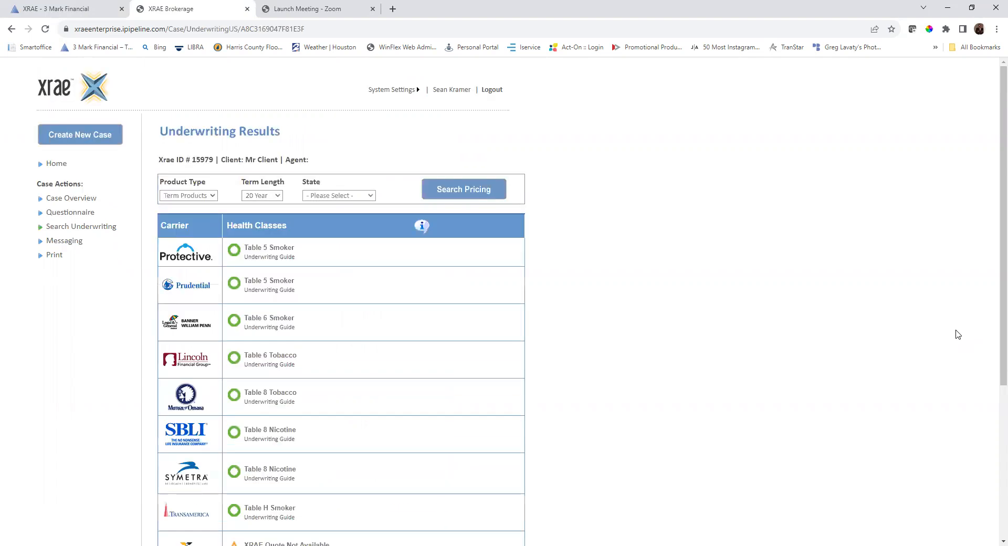
{"action": "mouse_move", "coordinate": [315, 255]}
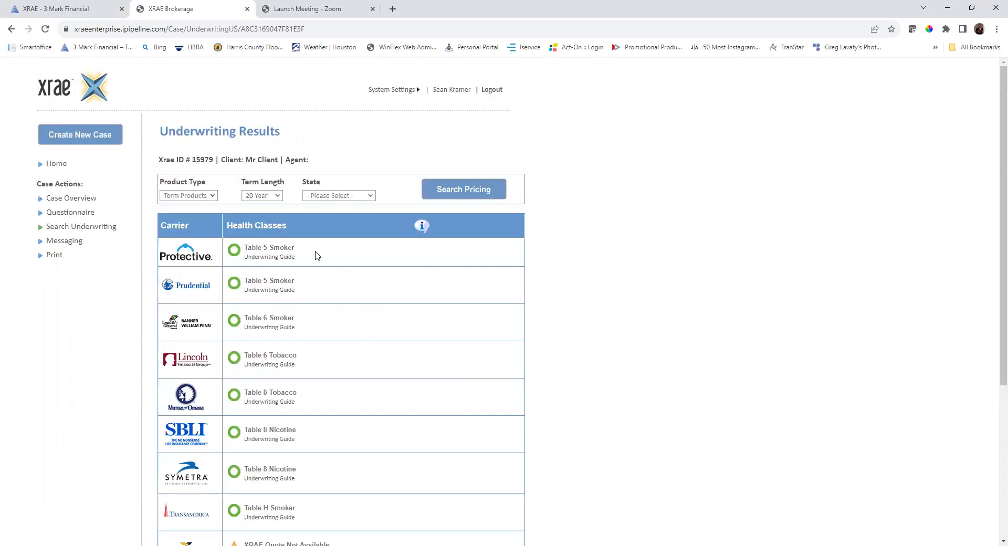
{"action": "mouse_move", "coordinate": [376, 357]}
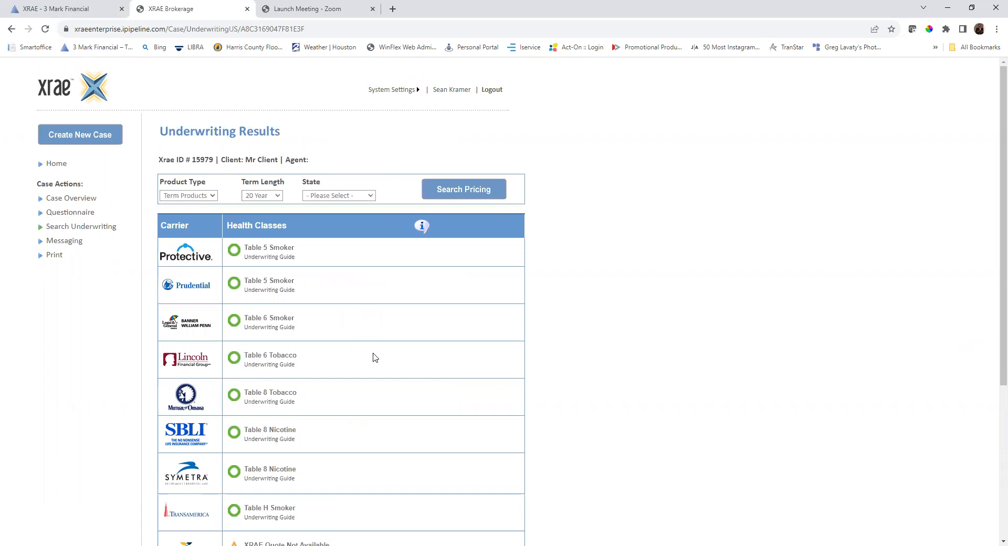
{"action": "scroll", "scroll_direction": "down", "scroll_amount": 3}
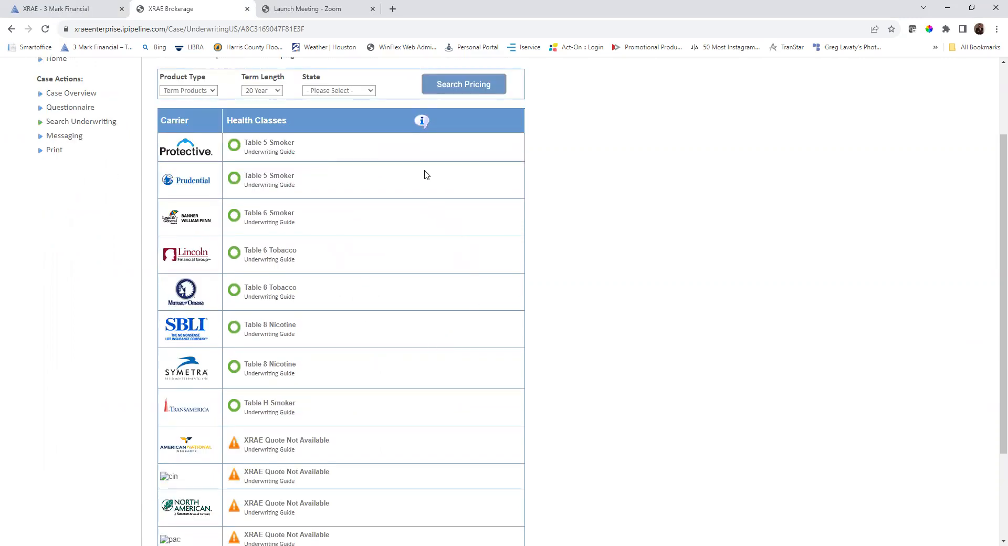
{"action": "mouse_move", "coordinate": [315, 182]}
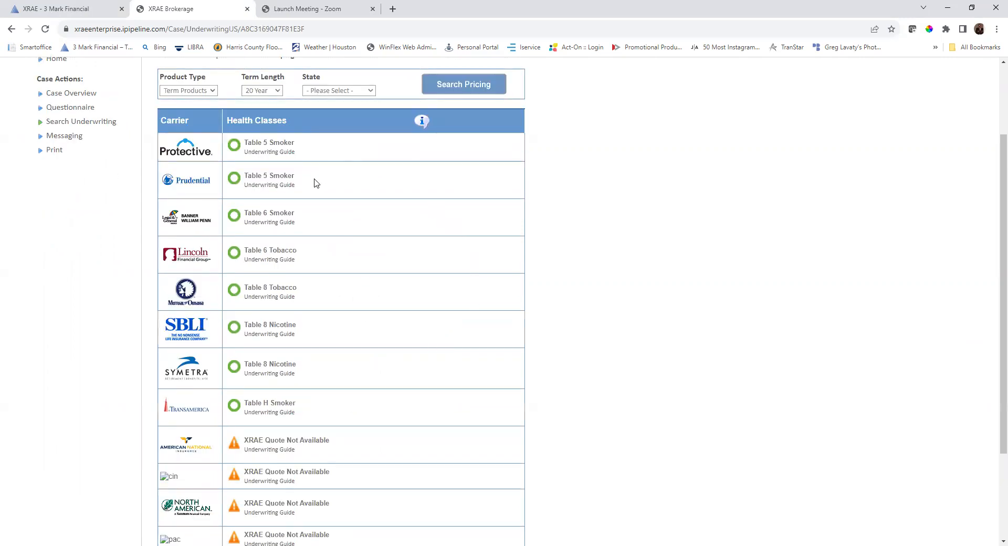
{"action": "mouse_move", "coordinate": [340, 224]}
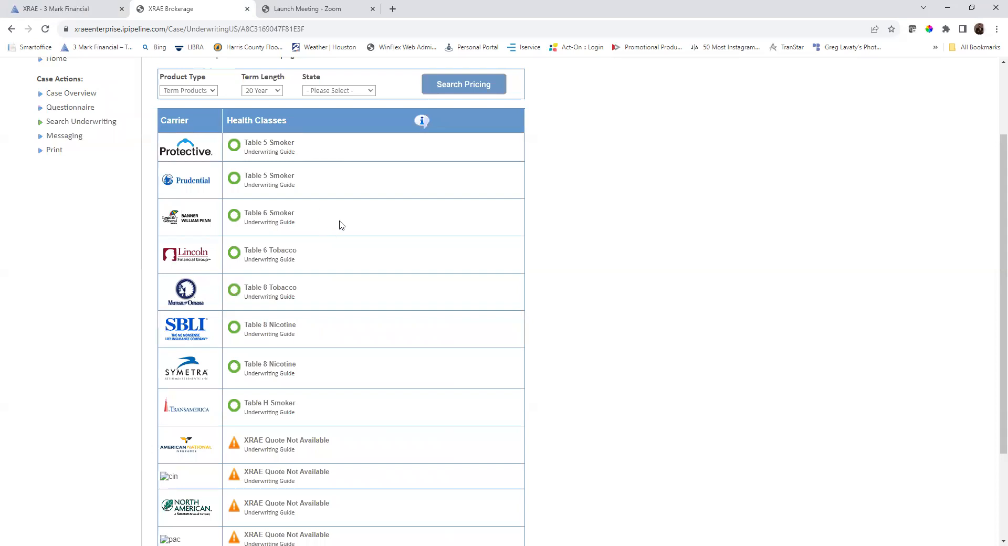
{"action": "mouse_move", "coordinate": [332, 260]}
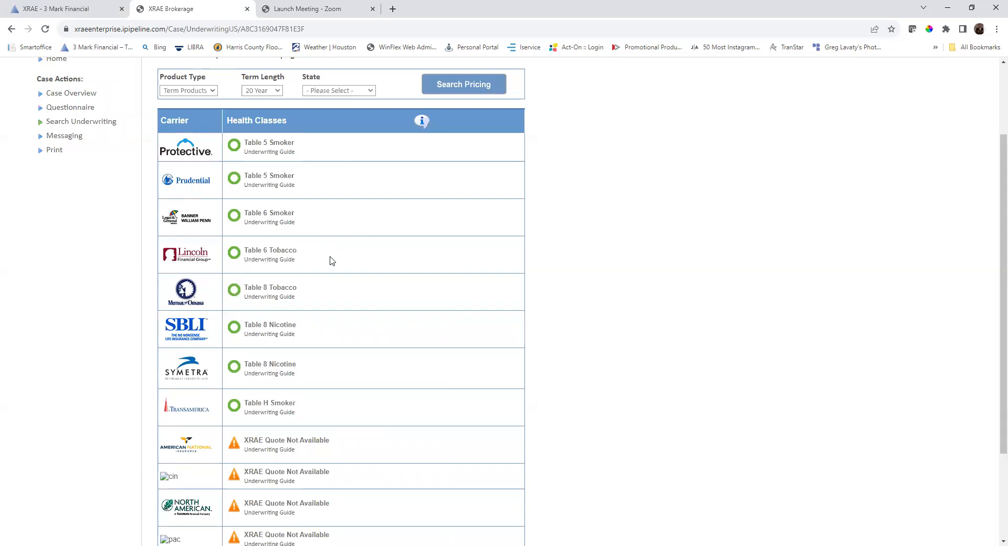
{"action": "scroll", "scroll_direction": "up", "scroll_amount": 3}
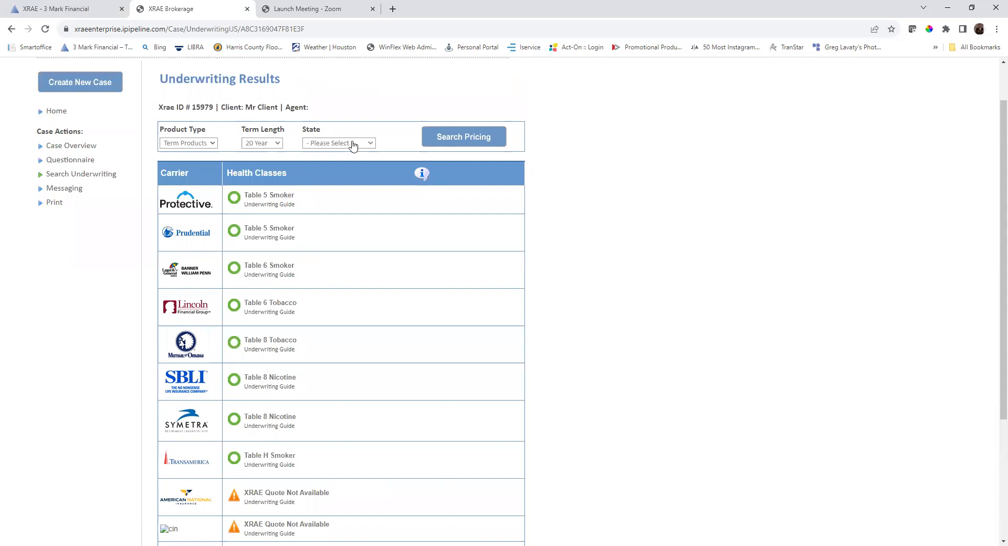
Set the client's state to Texas and search pricing for 20-year term premiums.
{"action": "left_click", "coordinate": [339, 143]}
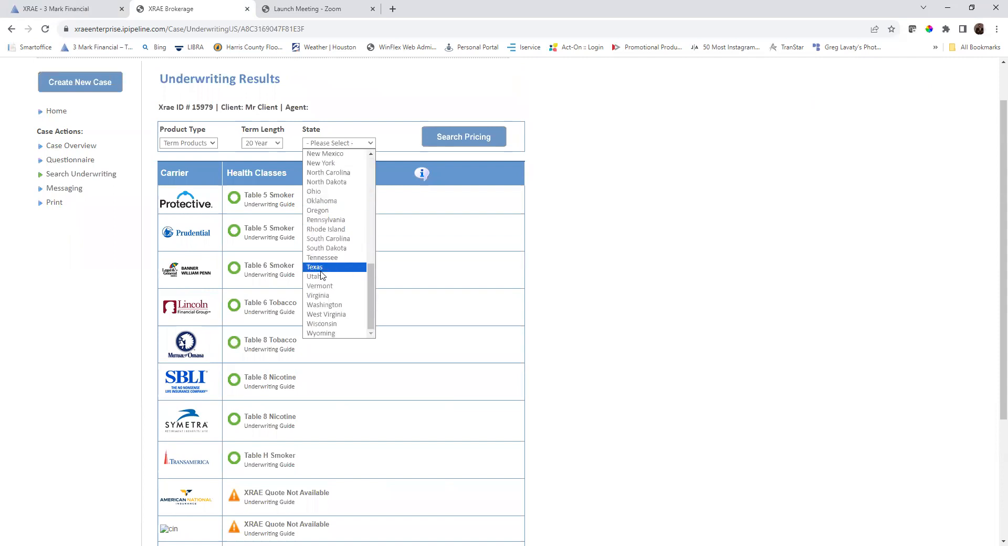
{"action": "left_click", "coordinate": [315, 266]}
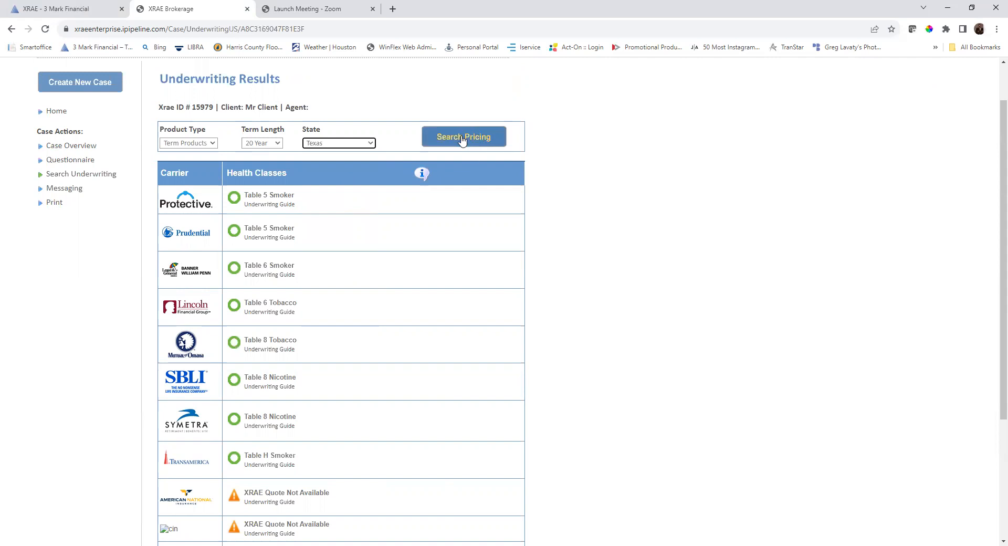
{"action": "left_click", "coordinate": [464, 137]}
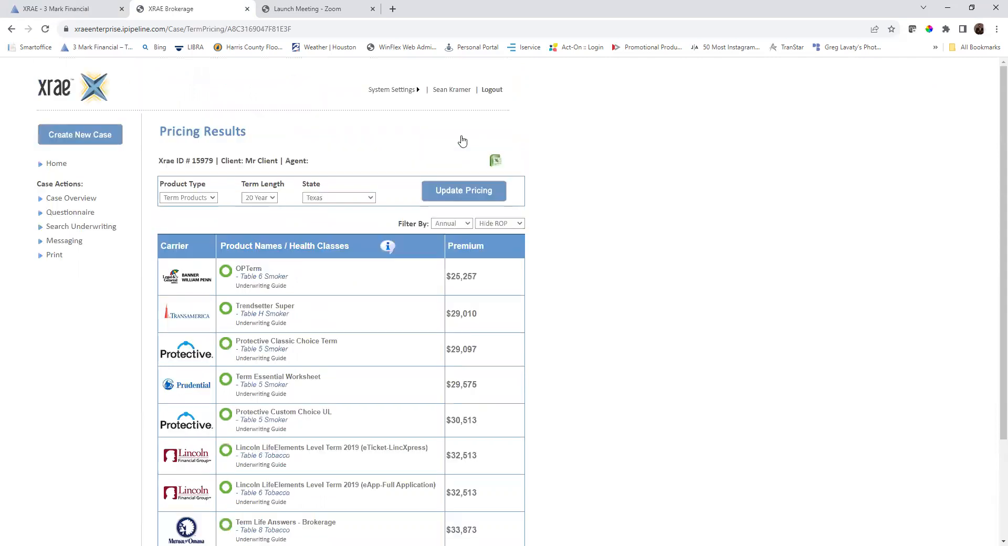
{"action": "mouse_move", "coordinate": [566, 320]}
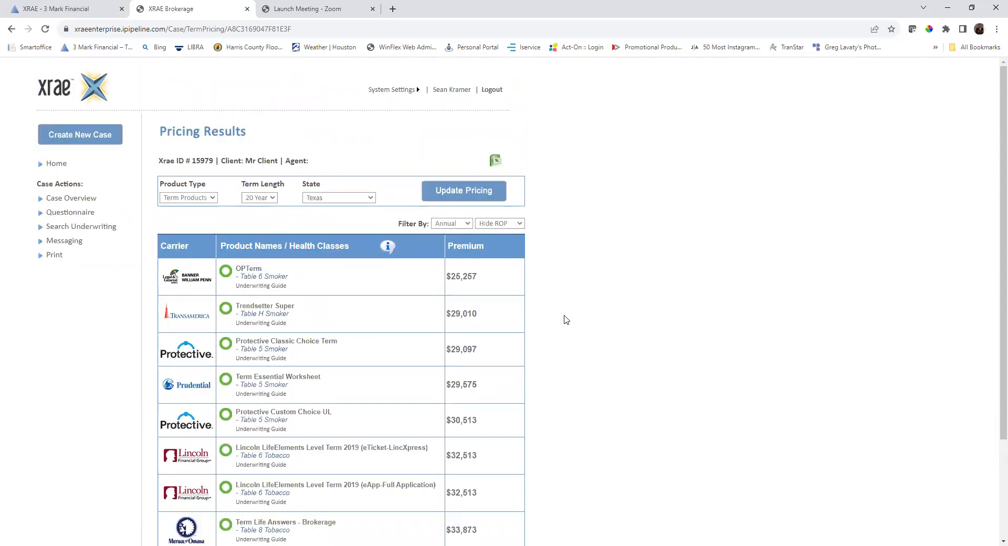
{"action": "mouse_move", "coordinate": [311, 265]}
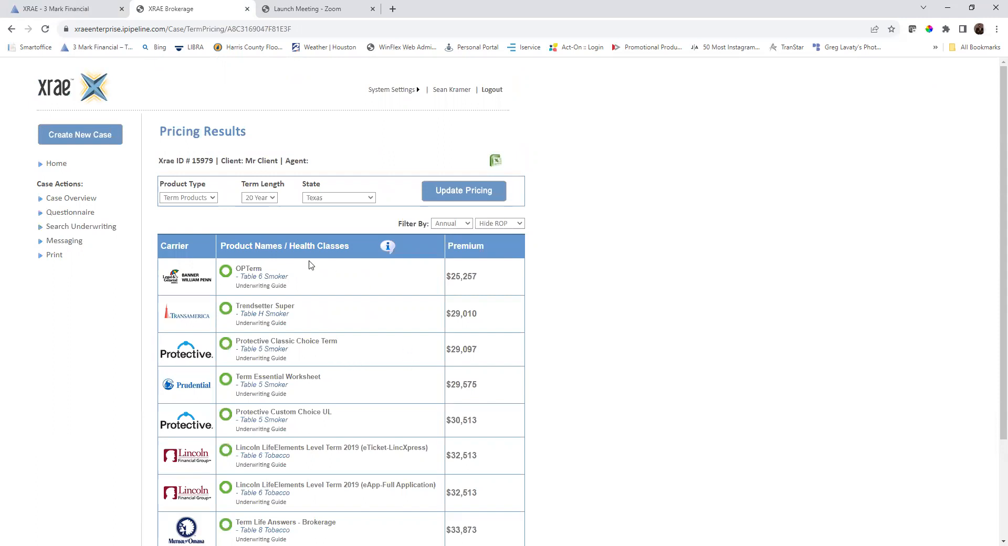
{"action": "mouse_move", "coordinate": [479, 278]}
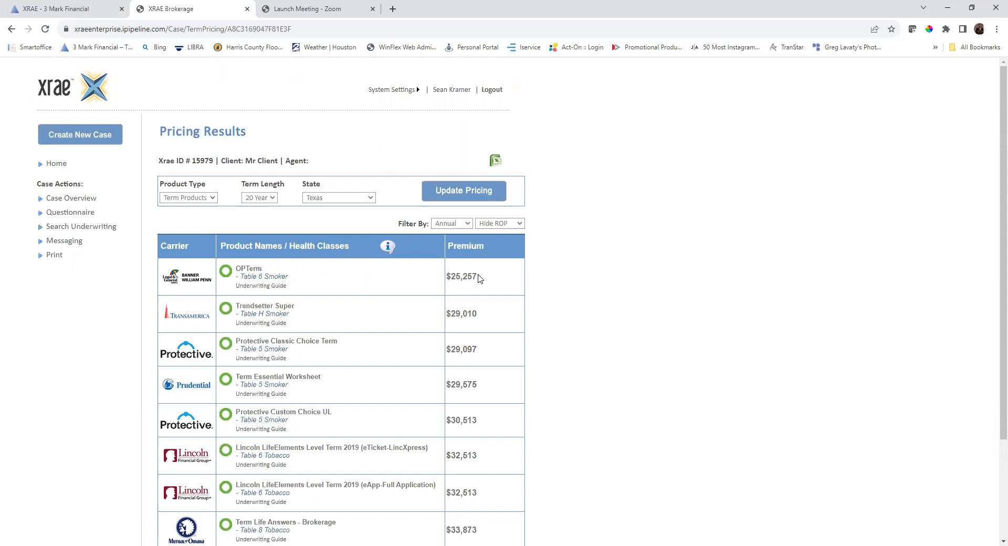
{"action": "mouse_move", "coordinate": [502, 286]}
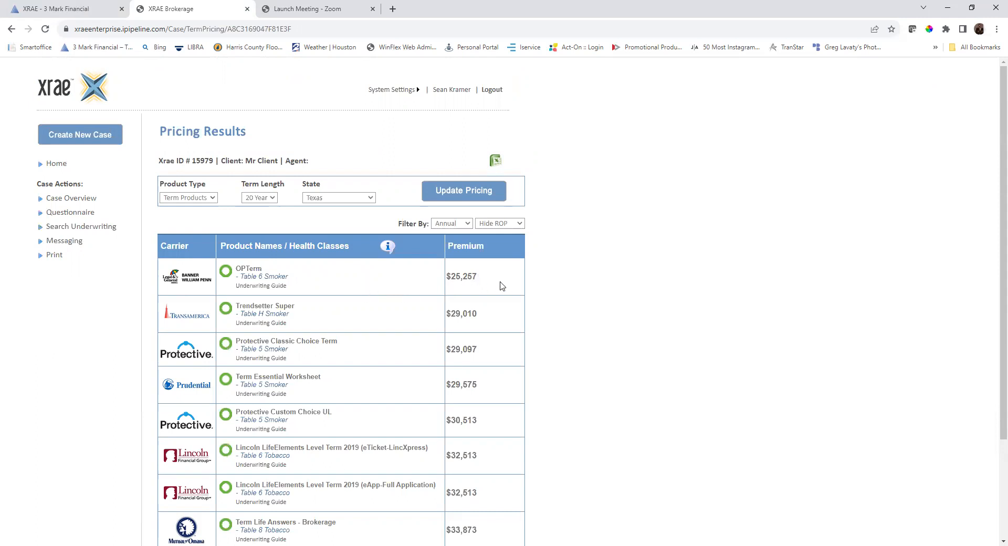
{"action": "mouse_move", "coordinate": [450, 288]}
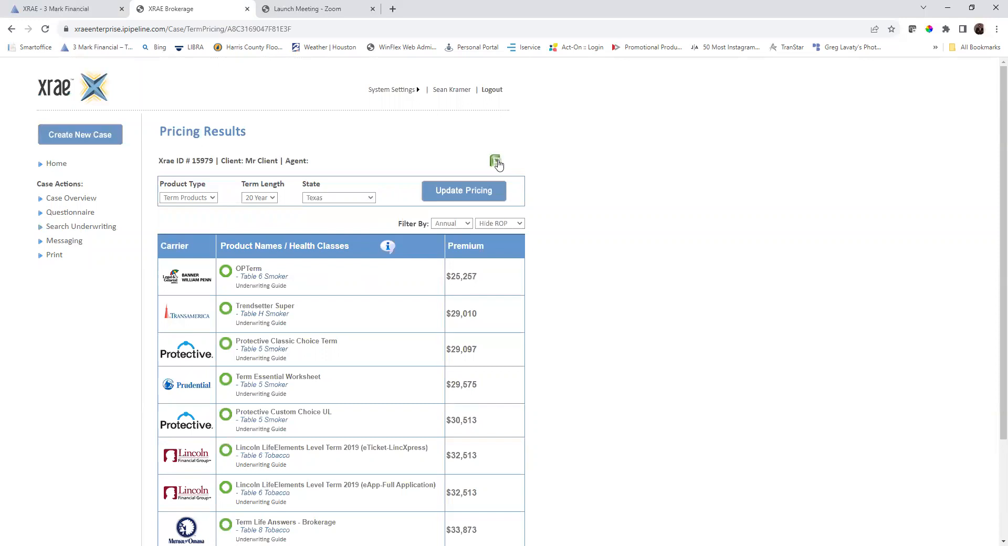
{"action": "mouse_move", "coordinate": [496, 161]}
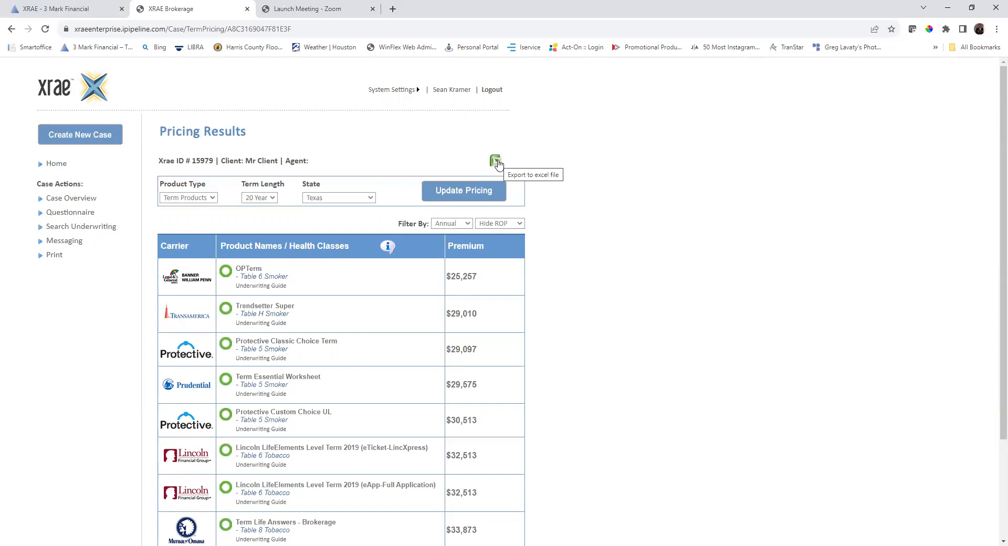
{"action": "mouse_move", "coordinate": [533, 163]}
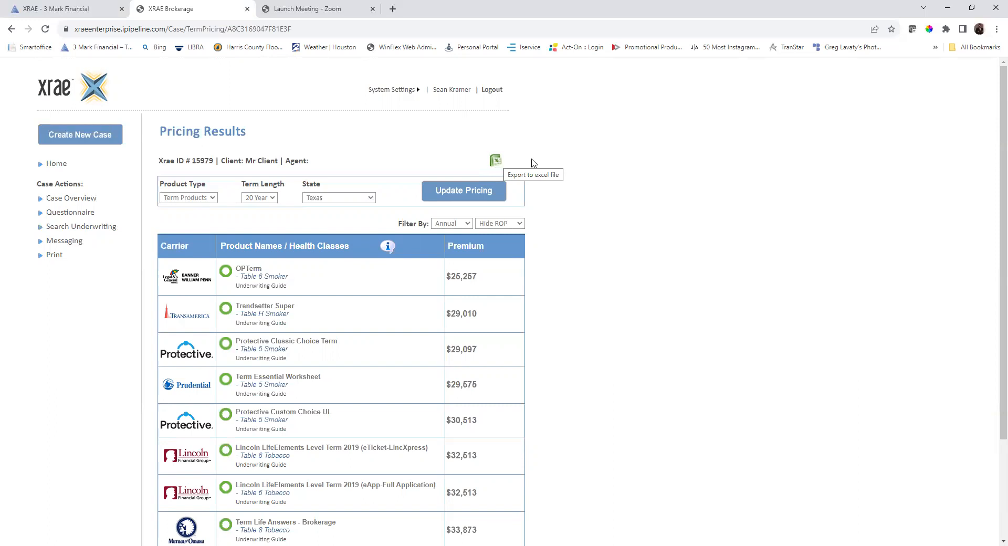
{"action": "mouse_move", "coordinate": [252, 303]}
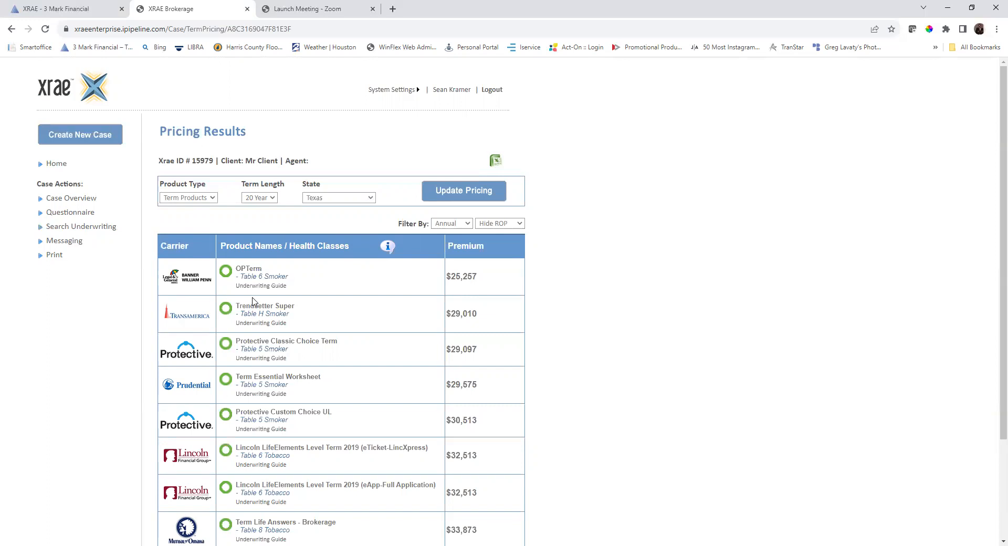
{"action": "mouse_move", "coordinate": [473, 314]}
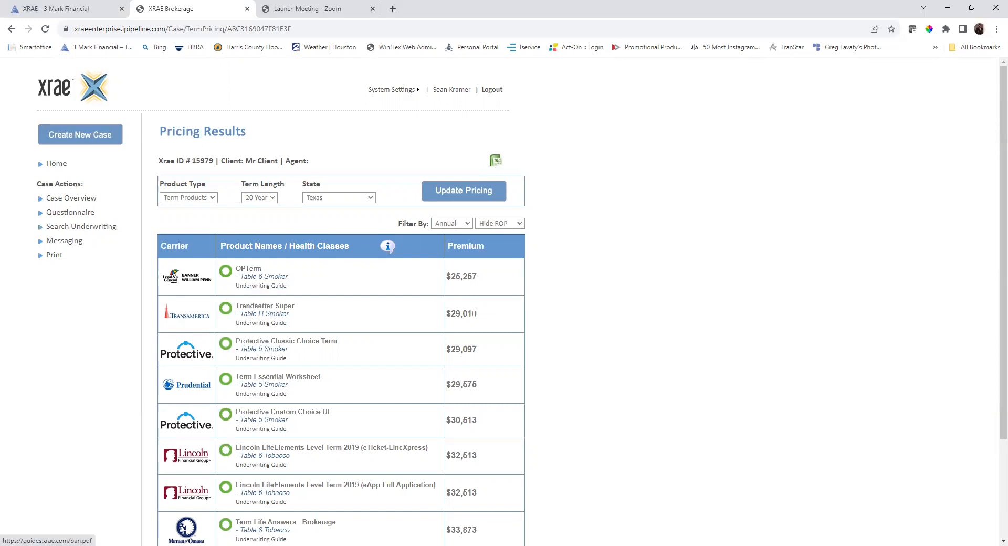
{"action": "mouse_move", "coordinate": [462, 313]}
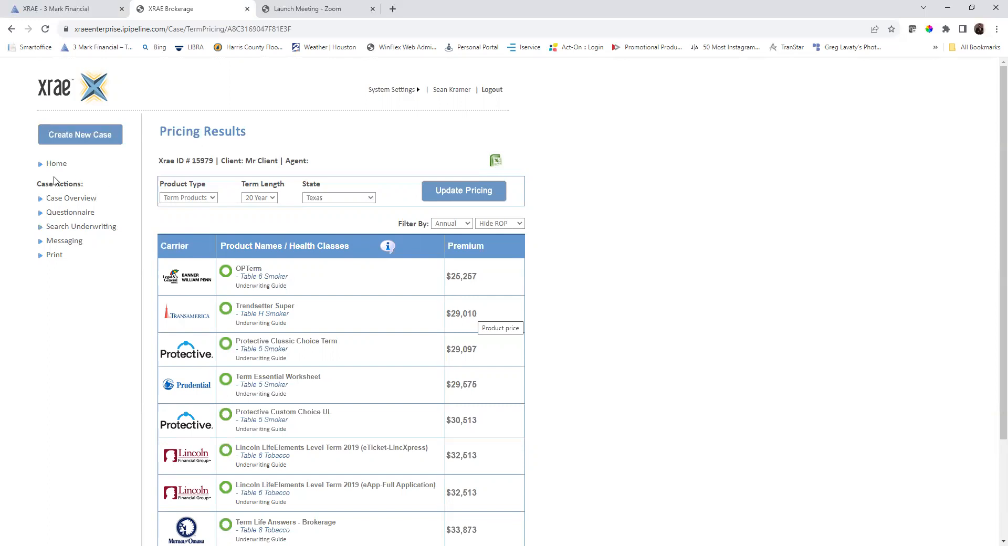
{"action": "mouse_move", "coordinate": [80, 134]}
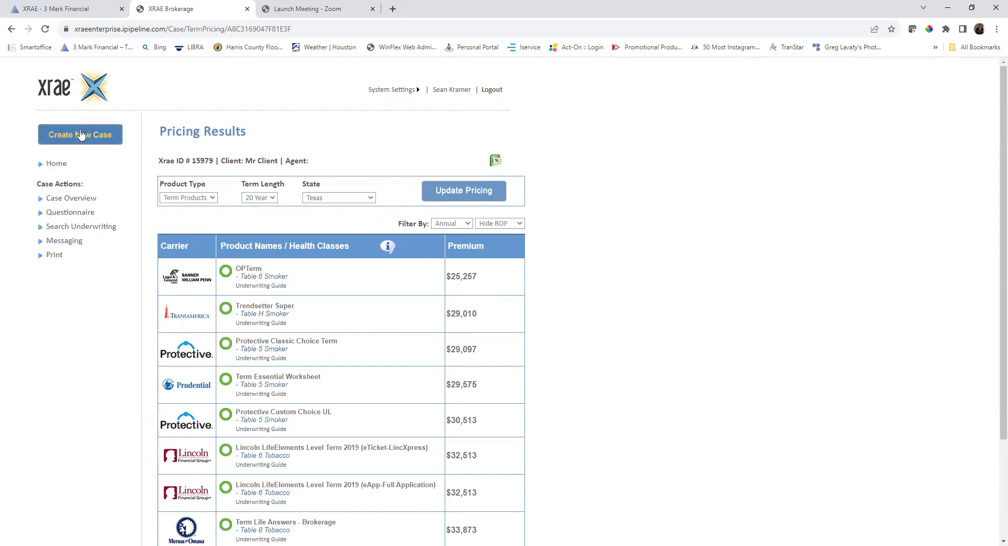
Start a second case for Ms Client, female, born 1965, with Perm Products.
{"action": "left_click", "coordinate": [80, 135]}
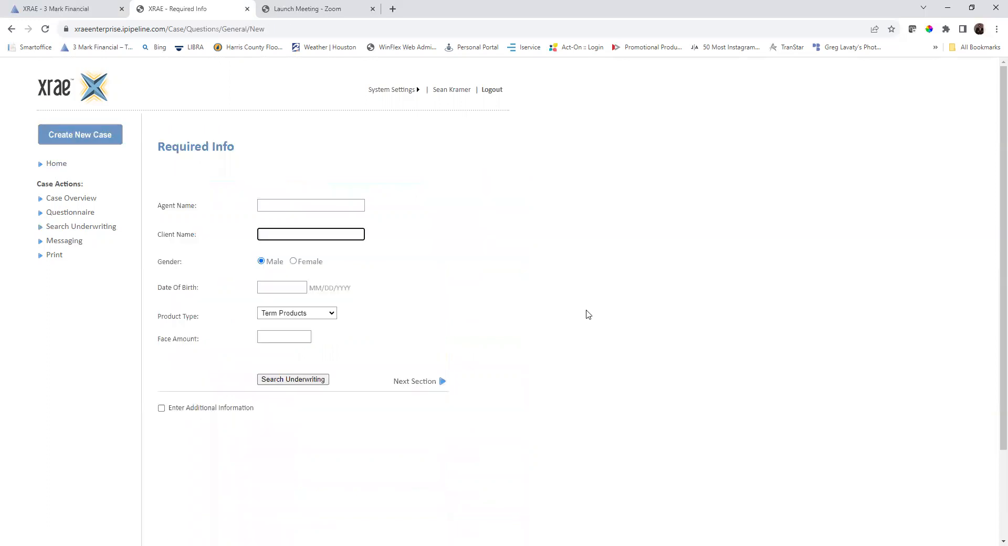
{"action": "mouse_move", "coordinate": [335, 236]}
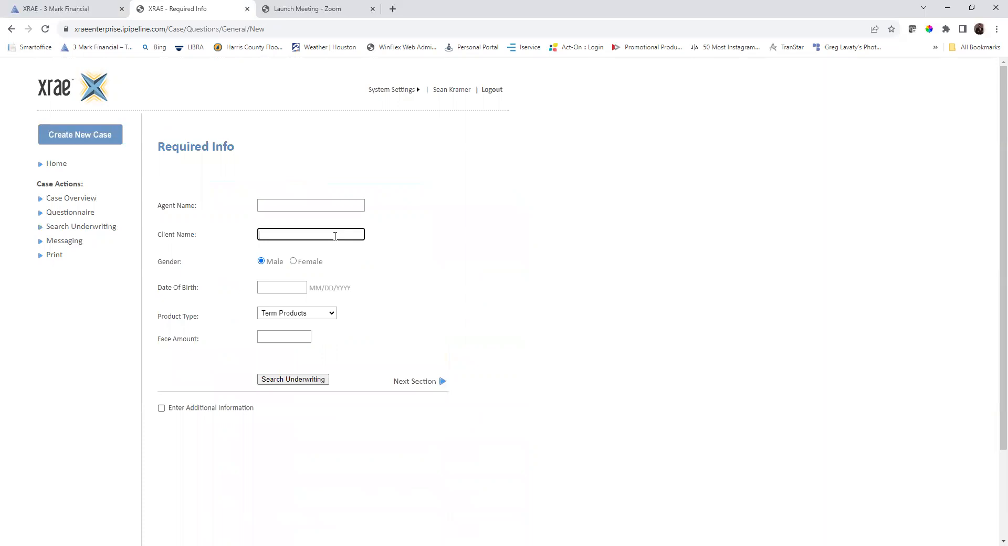
{"action": "type", "text": "M"}
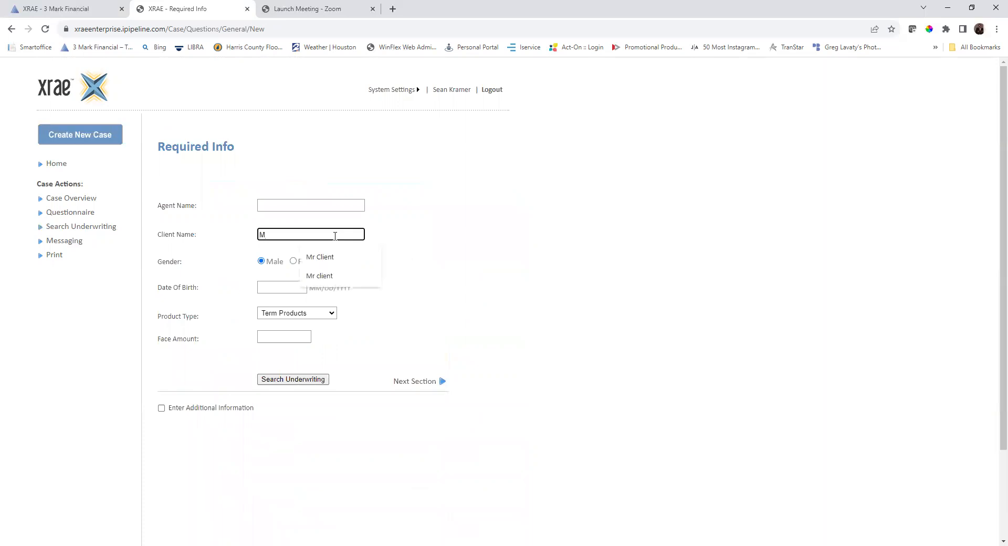
{"action": "type", "text": "Ms"}
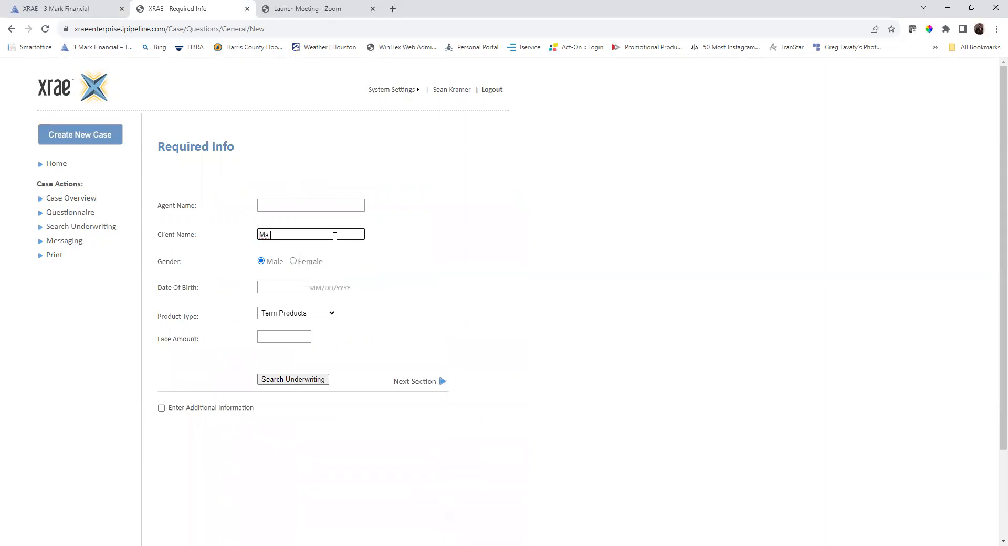
{"action": "type", "text": "Client"}
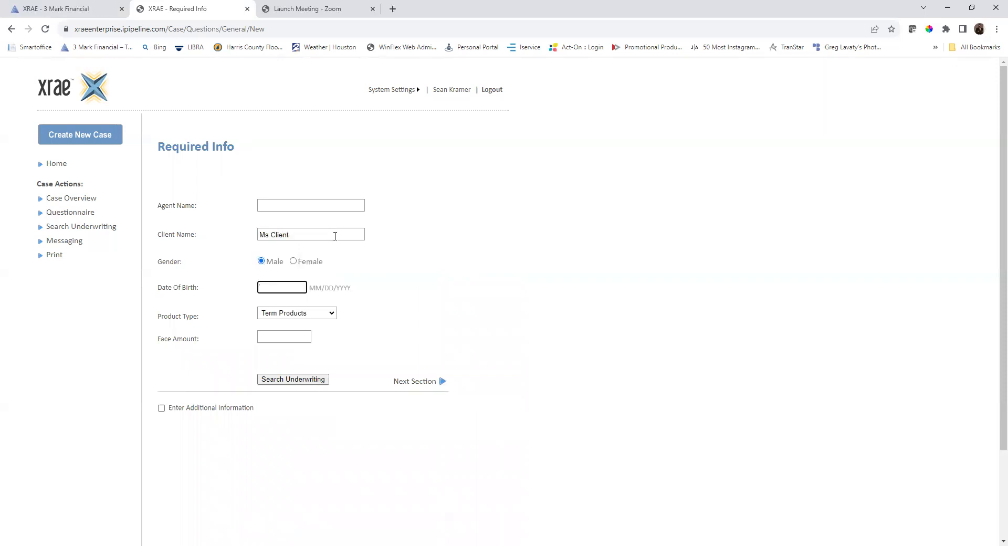
{"action": "left_click", "coordinate": [293, 261]}
{"action": "type", "text": "01/01/"}
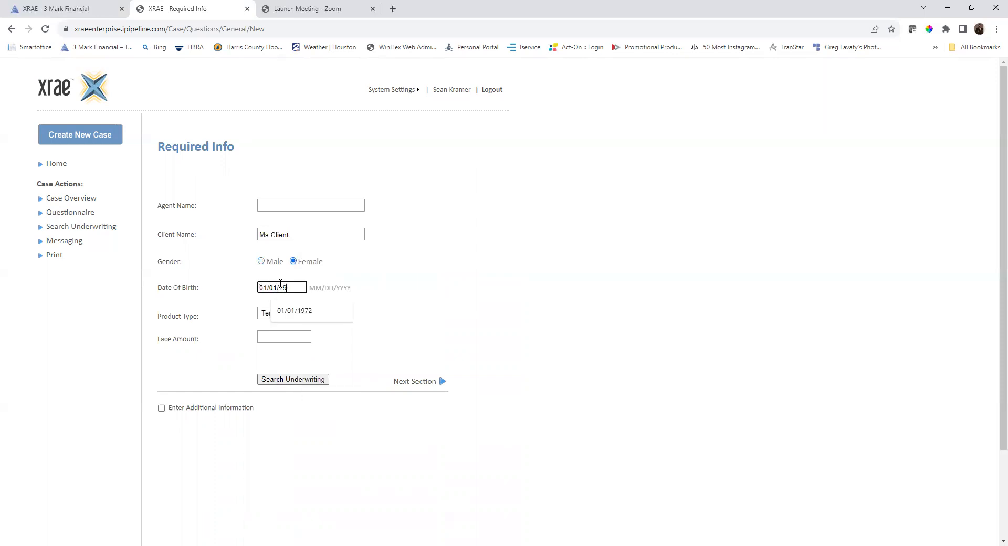
{"action": "type", "text": "1965"}
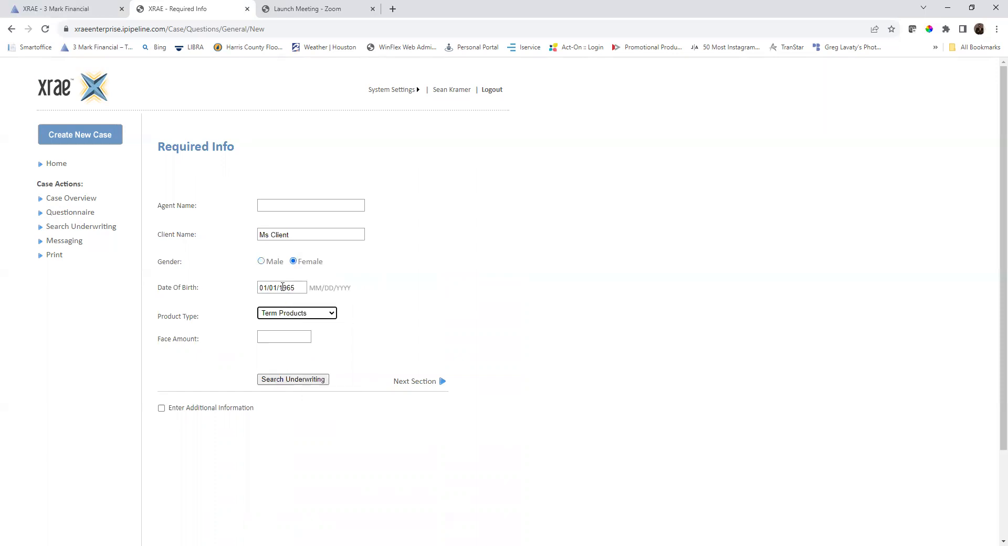
{"action": "left_click", "coordinate": [296, 314]}
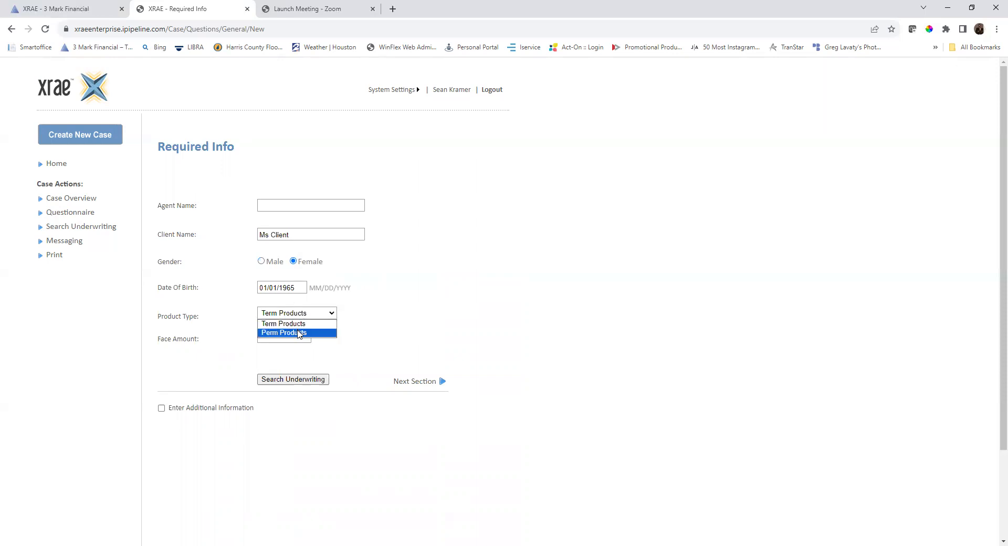
{"action": "left_click", "coordinate": [284, 332]}
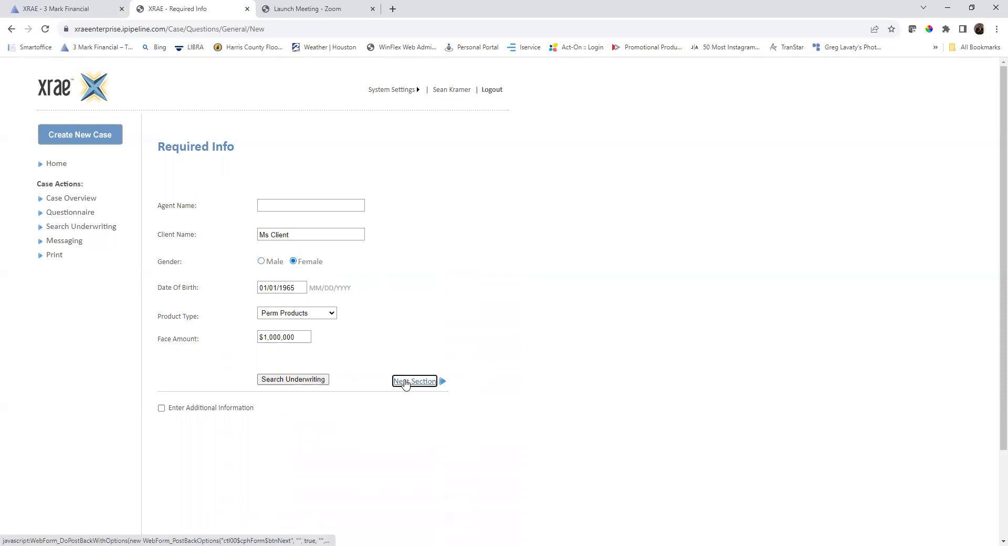
{"action": "left_click", "coordinate": [414, 381]}
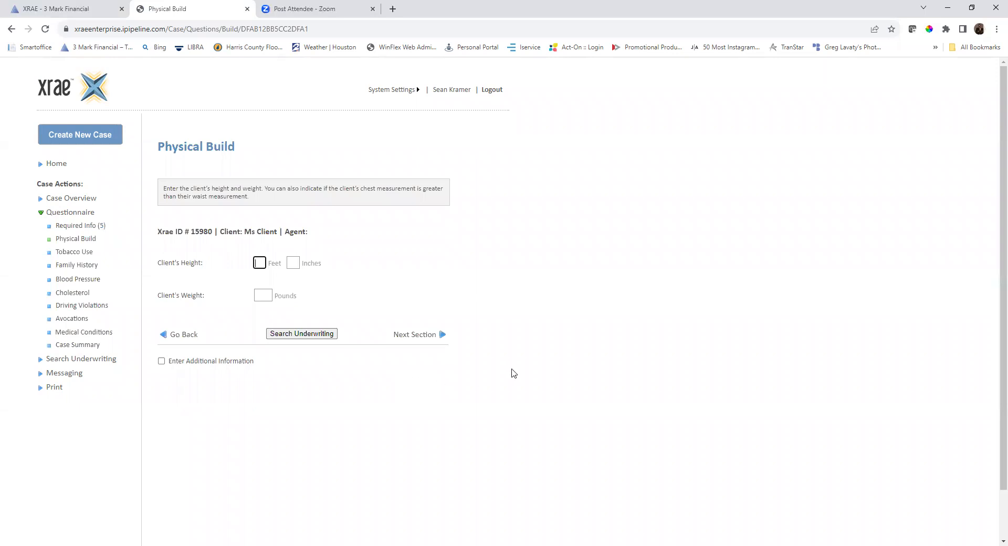
{"action": "mouse_move", "coordinate": [756, 341]}
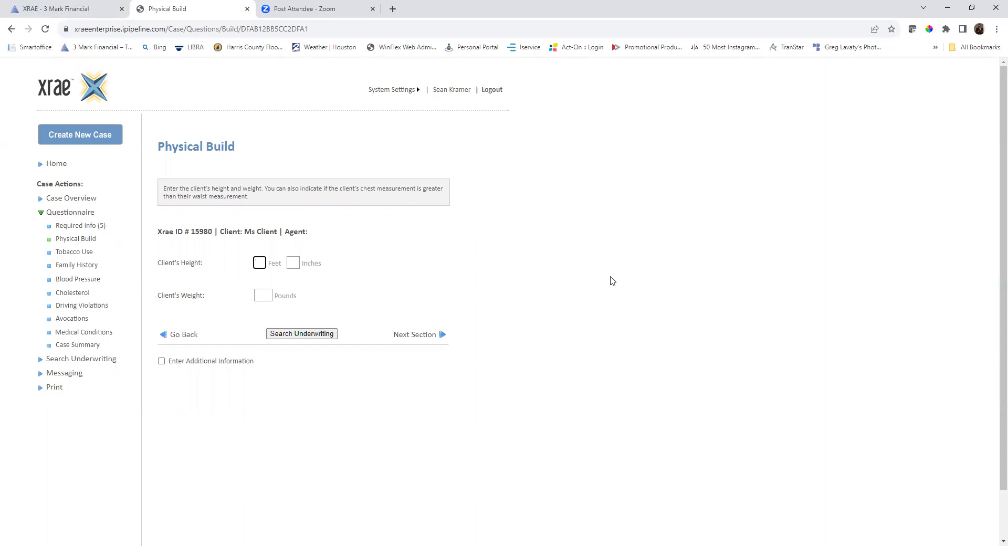
Enter a build of 5 ft 8 in and 130 pounds and answer no to tobacco.
{"action": "type", "text": "5"}
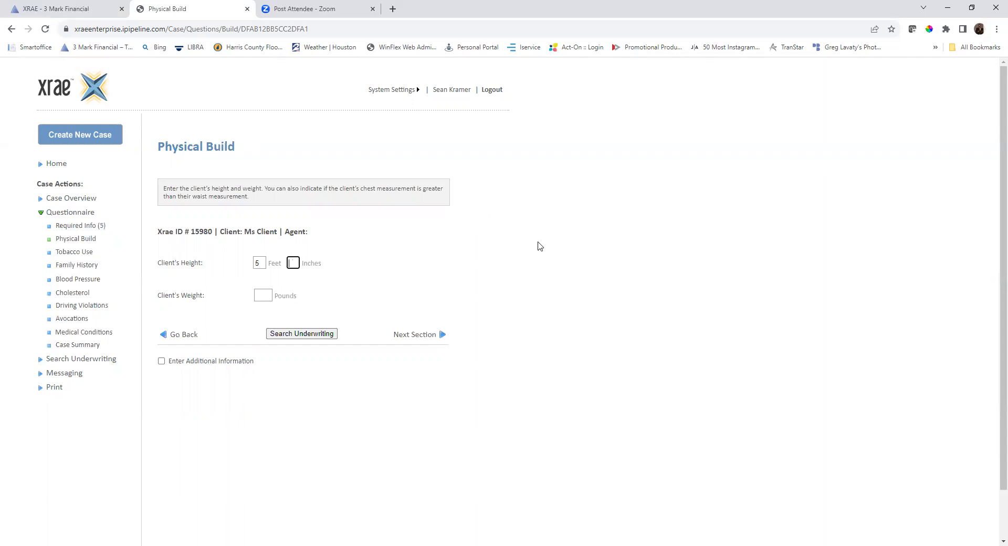
{"action": "type", "text": "8"}
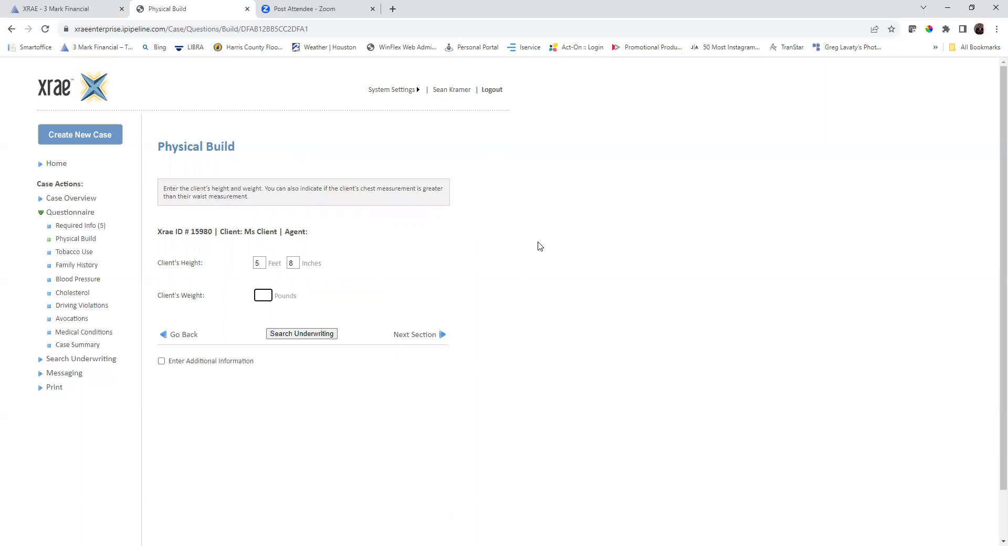
{"action": "type", "text": "130"}
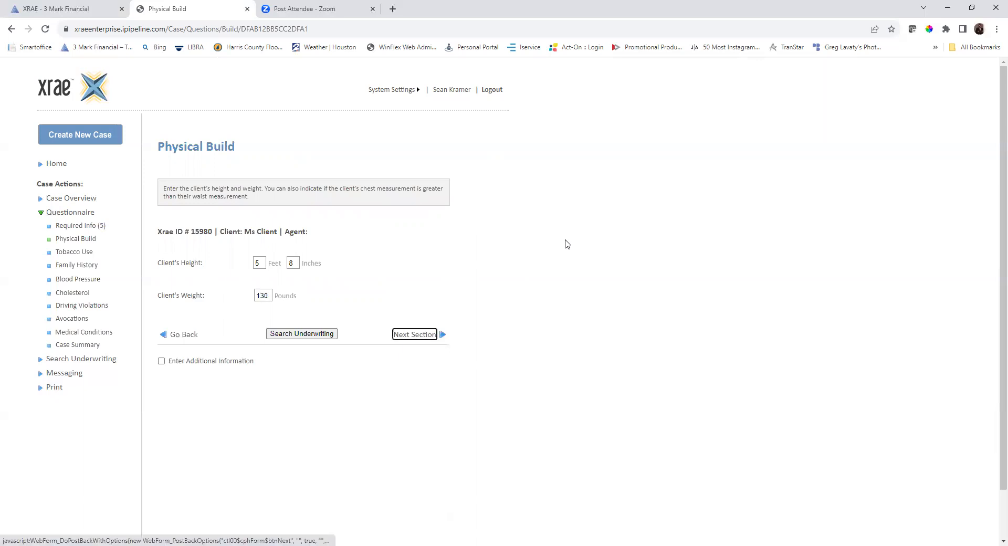
{"action": "left_click", "coordinate": [414, 334]}
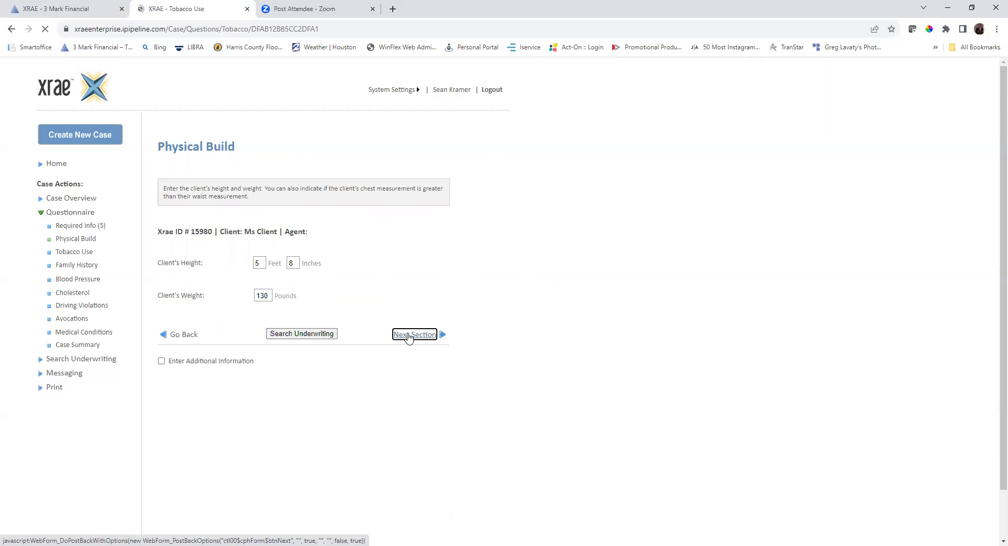
{"action": "left_click", "coordinate": [413, 334]}
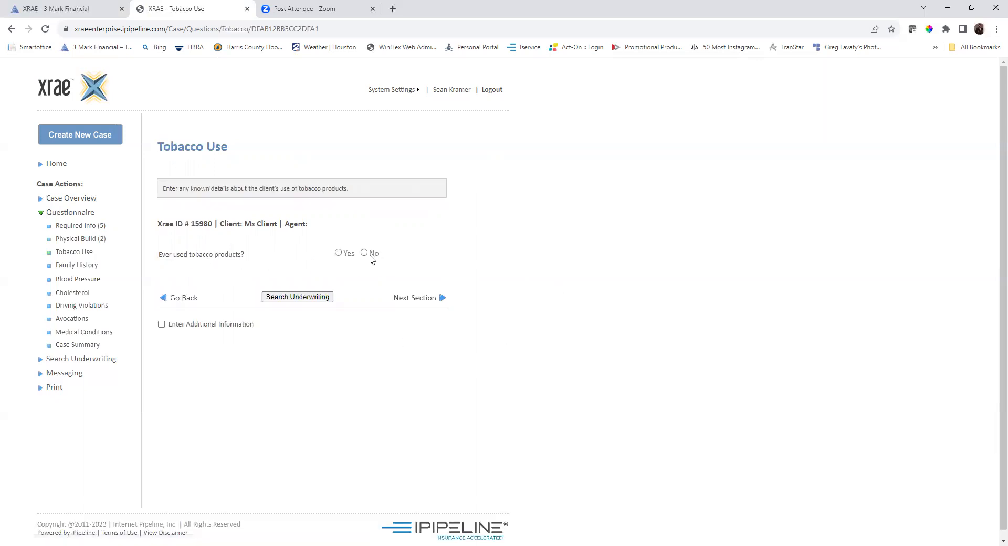
{"action": "left_click", "coordinate": [364, 252]}
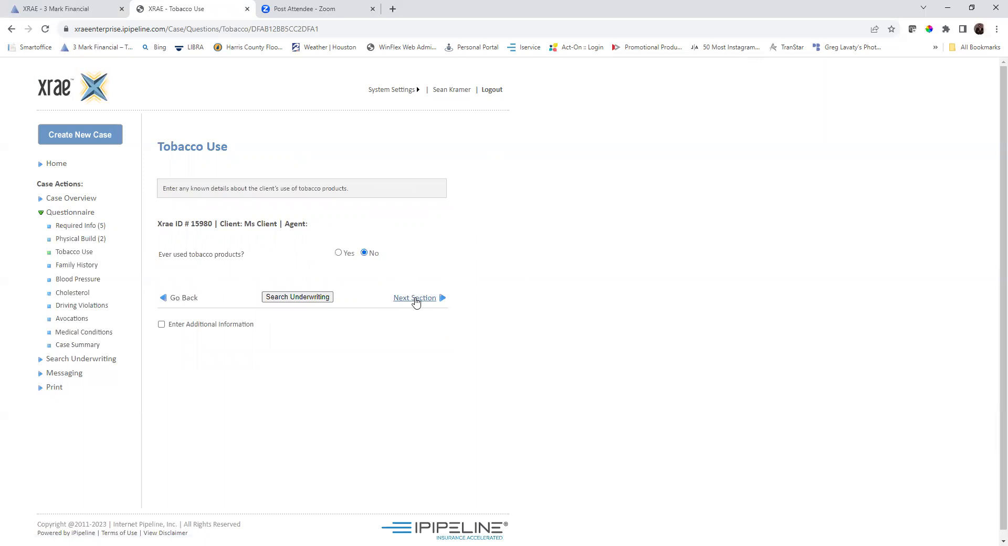
{"action": "left_click", "coordinate": [415, 297]}
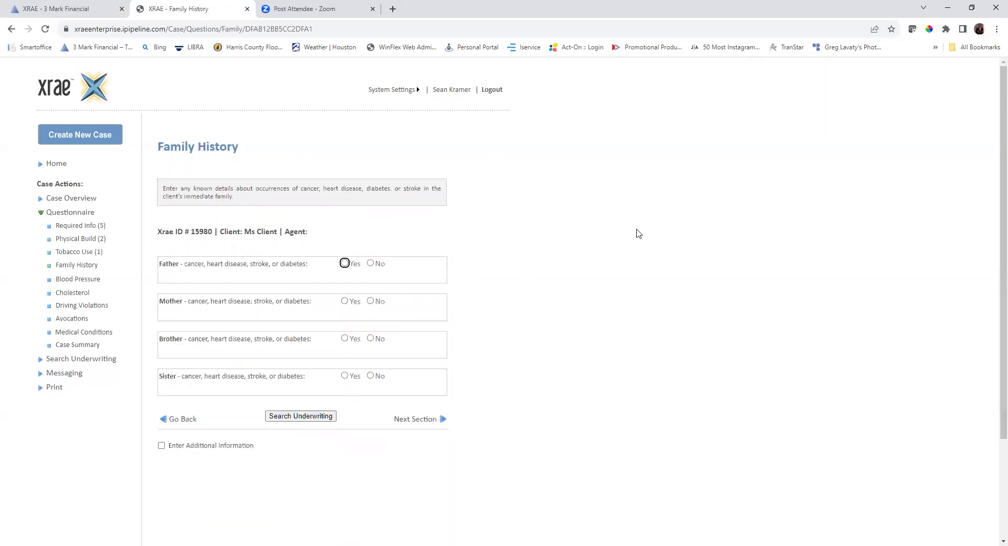
{"action": "mouse_move", "coordinate": [562, 281]}
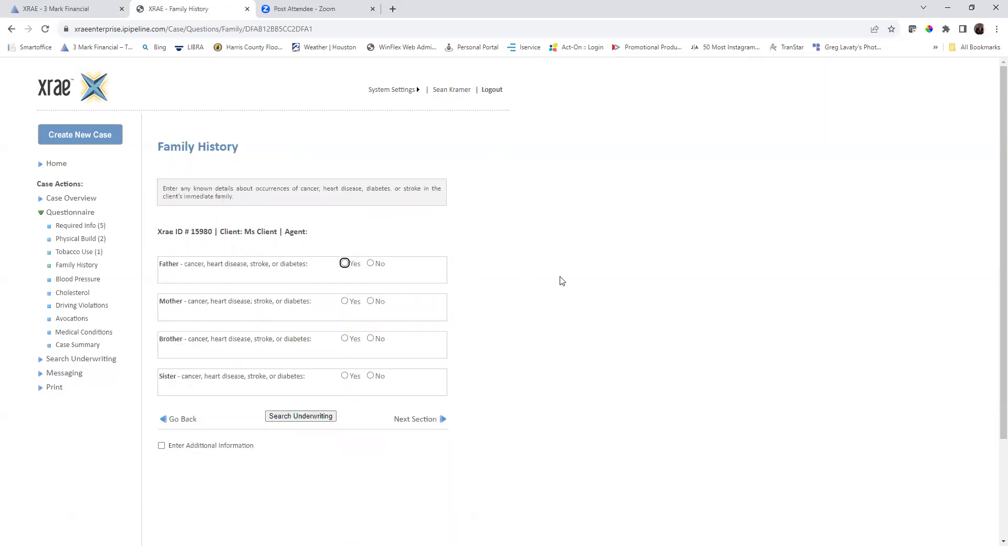
{"action": "mouse_move", "coordinate": [72, 293]}
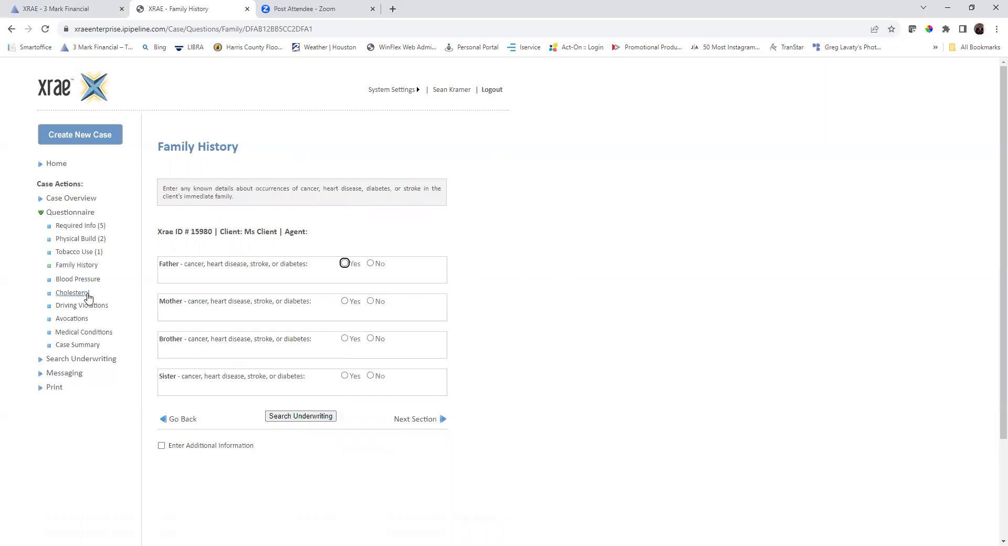
{"action": "mouse_move", "coordinate": [83, 332]}
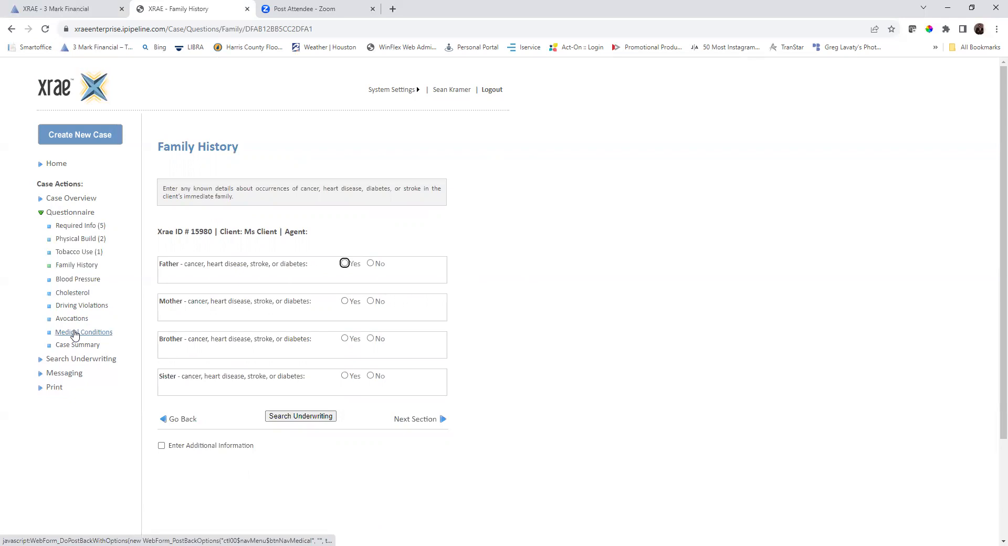
Mark Diabetes Type 2 under Medical Conditions and continue to its details.
{"action": "left_click", "coordinate": [83, 332]}
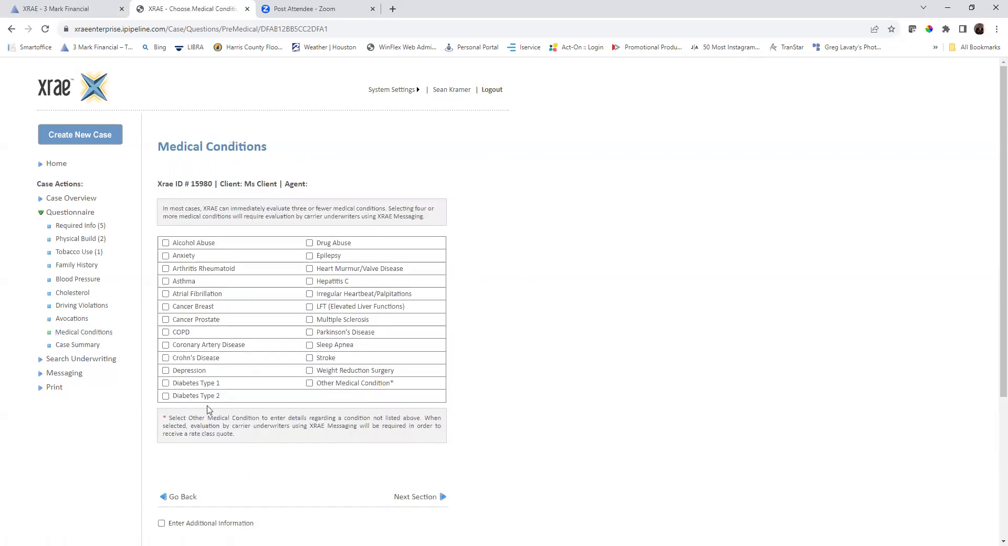
{"action": "left_click", "coordinate": [166, 395]}
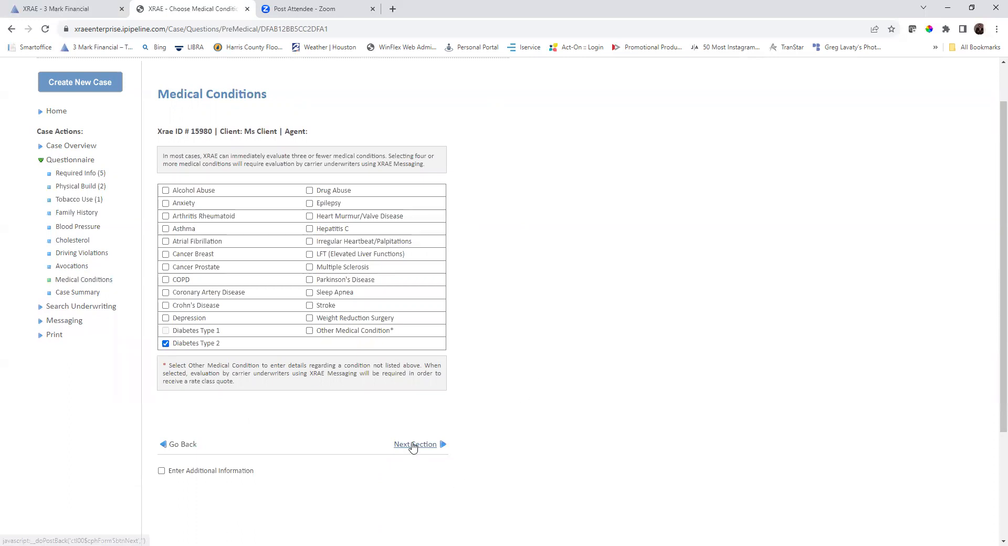
{"action": "left_click", "coordinate": [415, 444]}
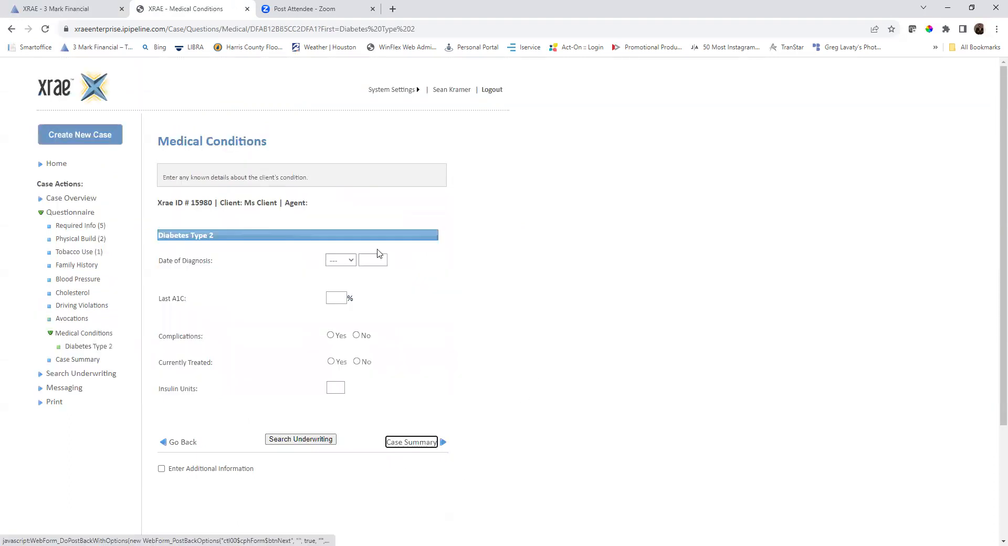
{"action": "mouse_move", "coordinate": [467, 234]}
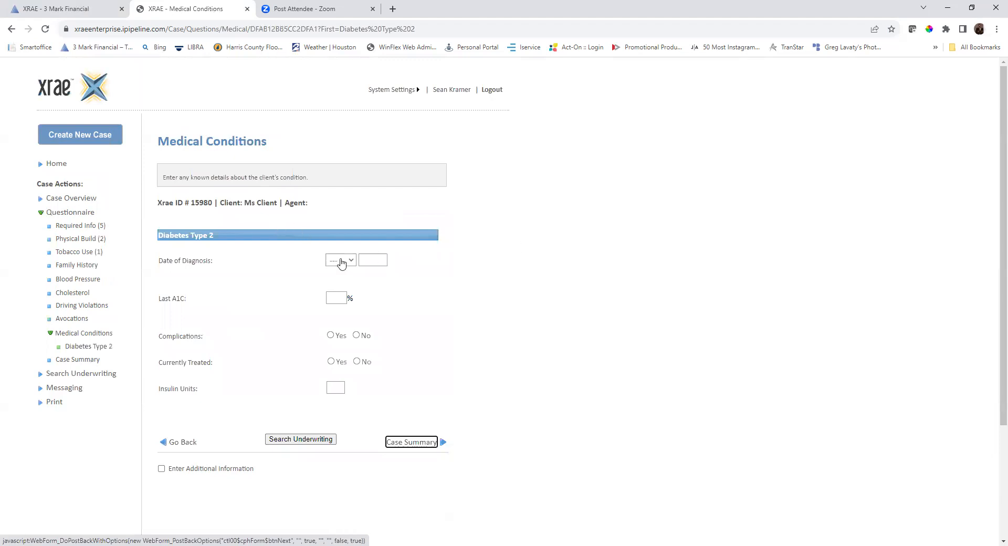
Enter diabetes details: January 2018 diagnosis, A1C 8%, no complications, currently treated, 2 insulin units.
{"action": "left_click", "coordinate": [341, 260]}
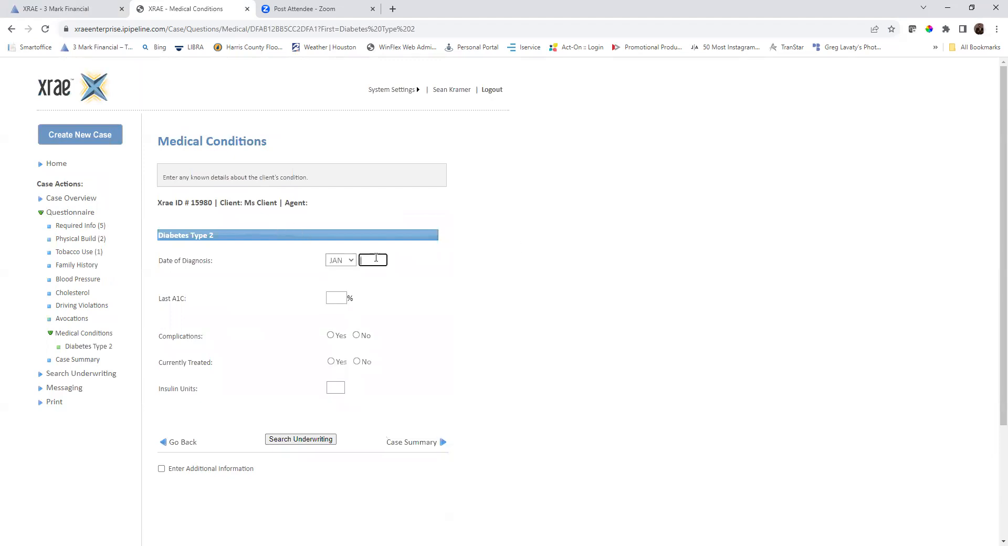
{"action": "type", "text": "2018"}
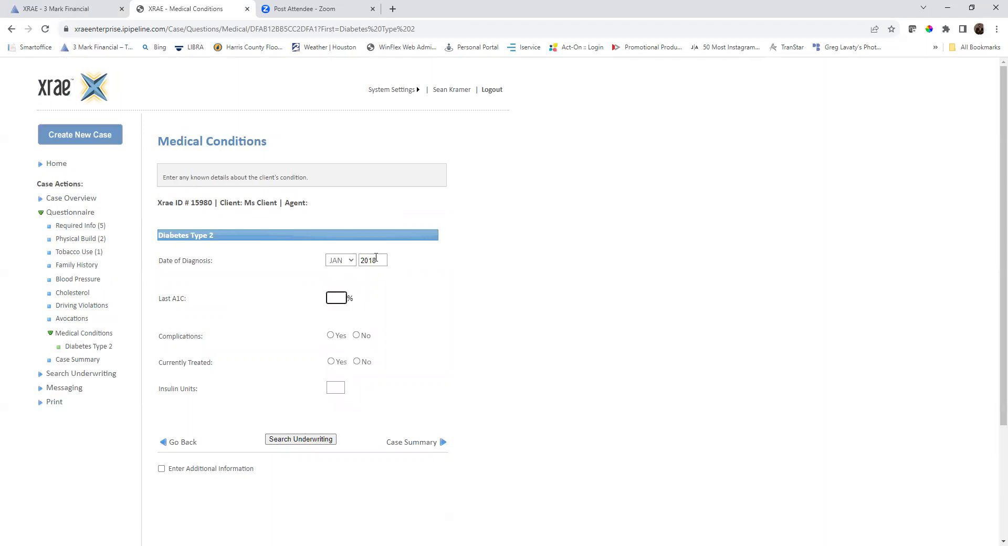
{"action": "type", "text": "8"}
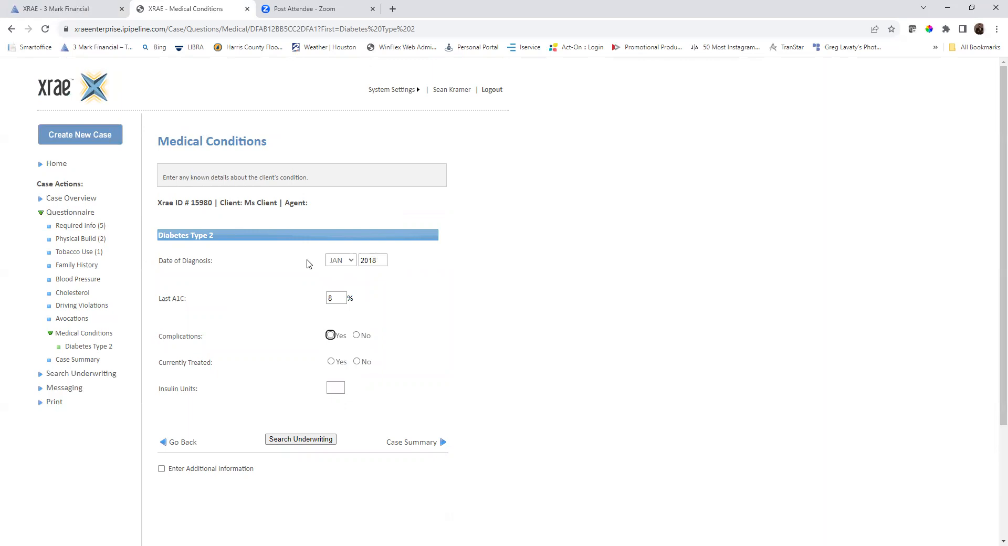
{"action": "mouse_move", "coordinate": [362, 336]}
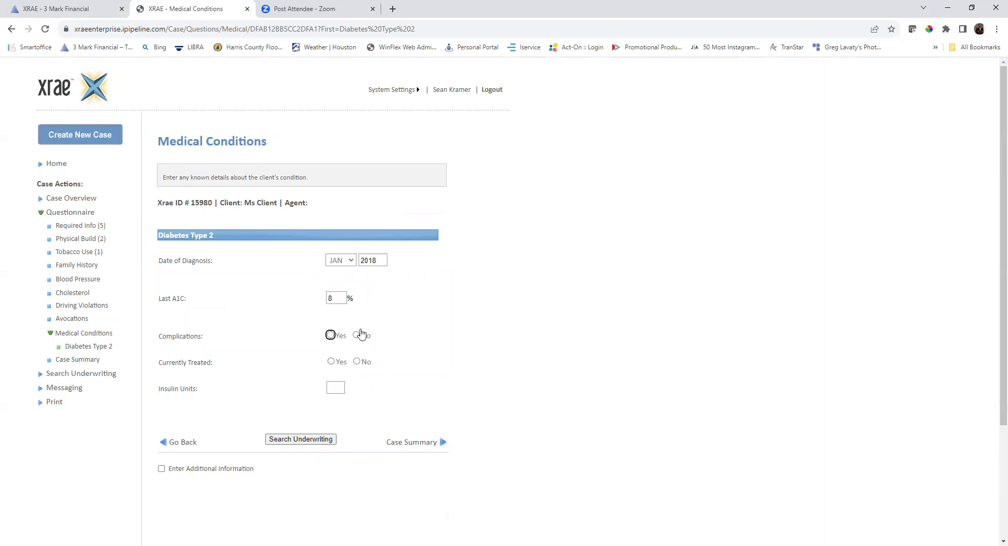
{"action": "left_click", "coordinate": [357, 335]}
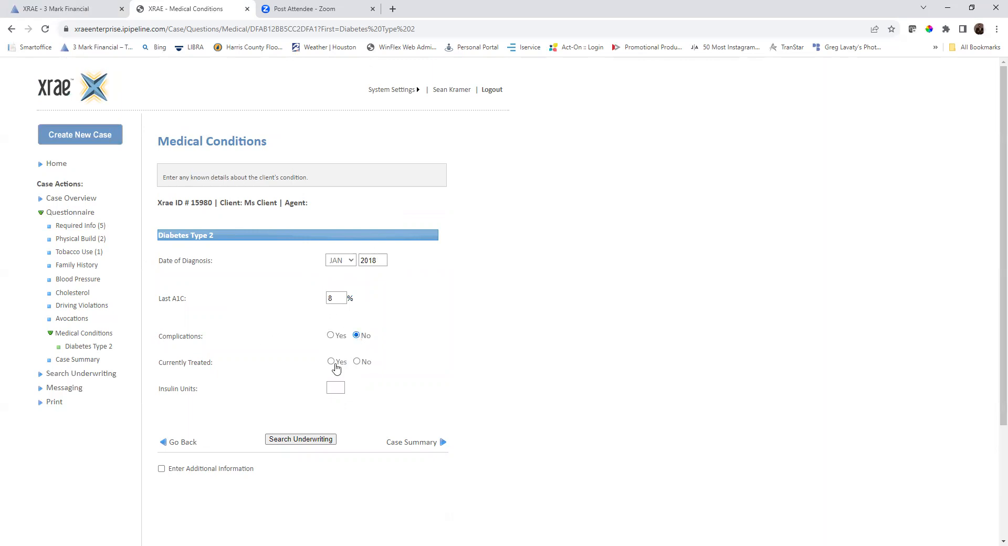
{"action": "left_click", "coordinate": [332, 361]}
{"action": "type", "text": "2"}
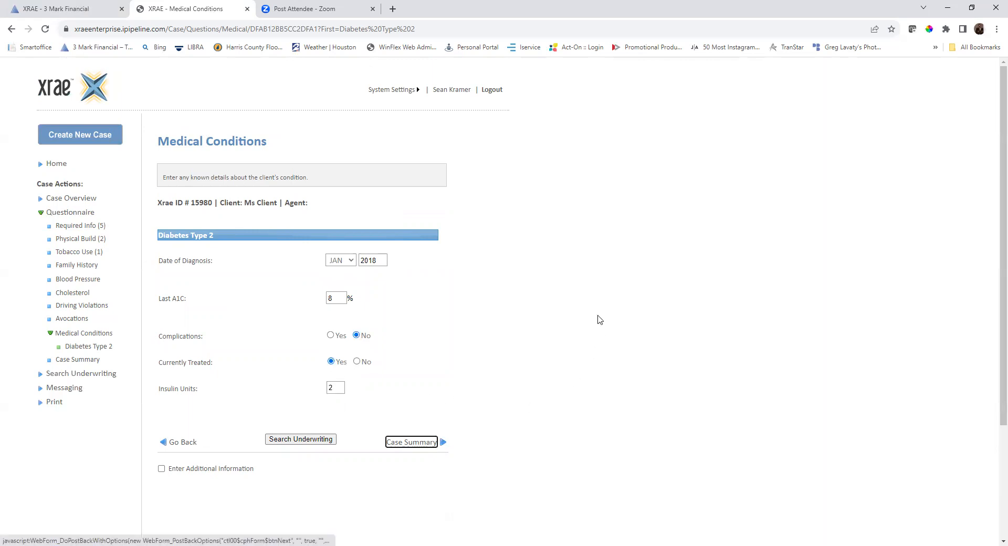
{"action": "scroll", "scroll_direction": "up", "scroll_amount": 3}
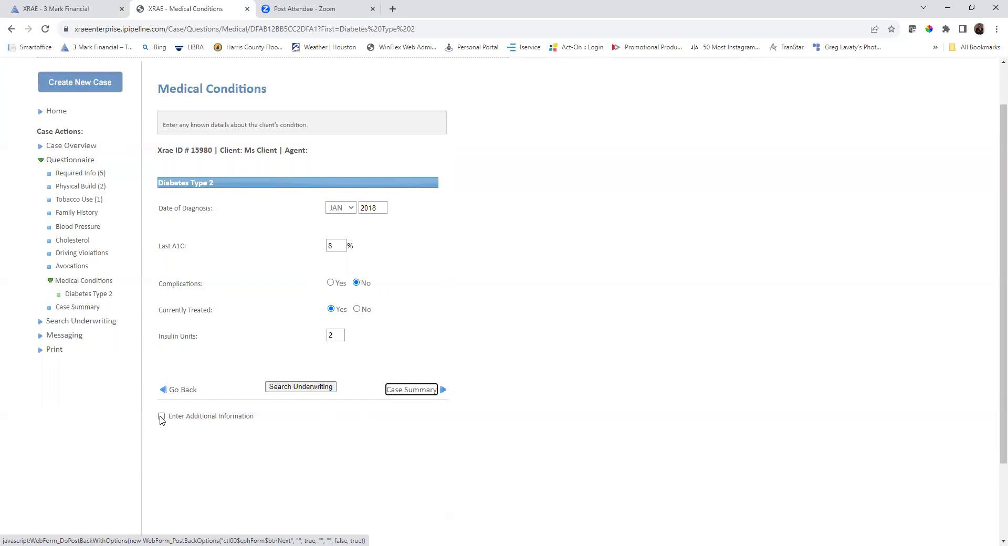
Add the note 'Client visits with her doctor every 6 months for followups. All labs are normal range.'.
{"action": "left_click", "coordinate": [161, 415]}
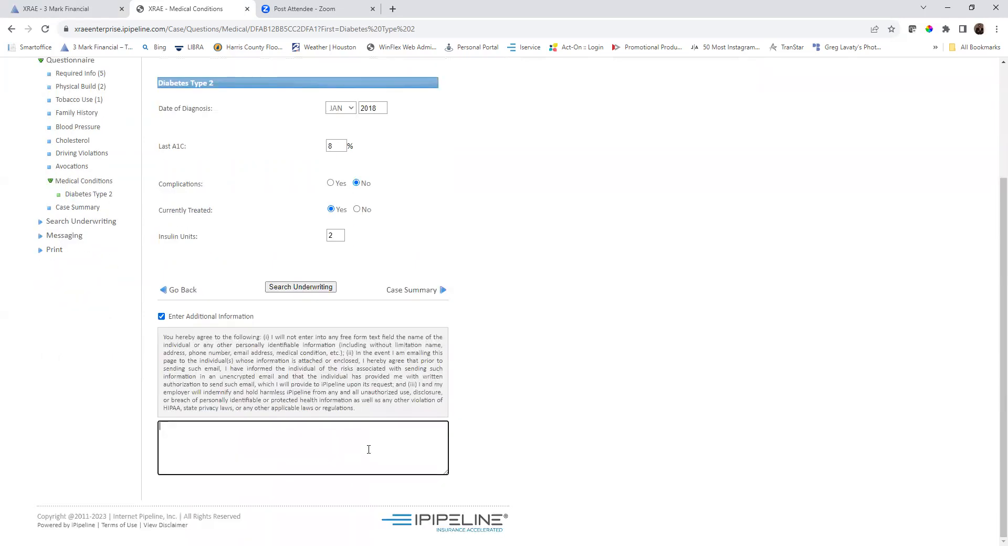
{"action": "mouse_move", "coordinate": [377, 458]}
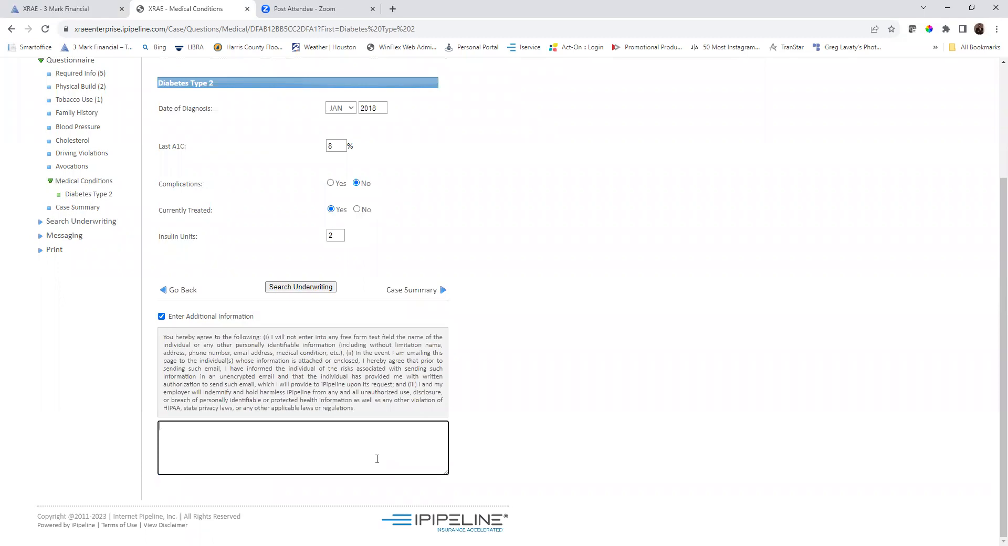
{"action": "type", "text": "Client visits with her doctor every 6 months for follow"}
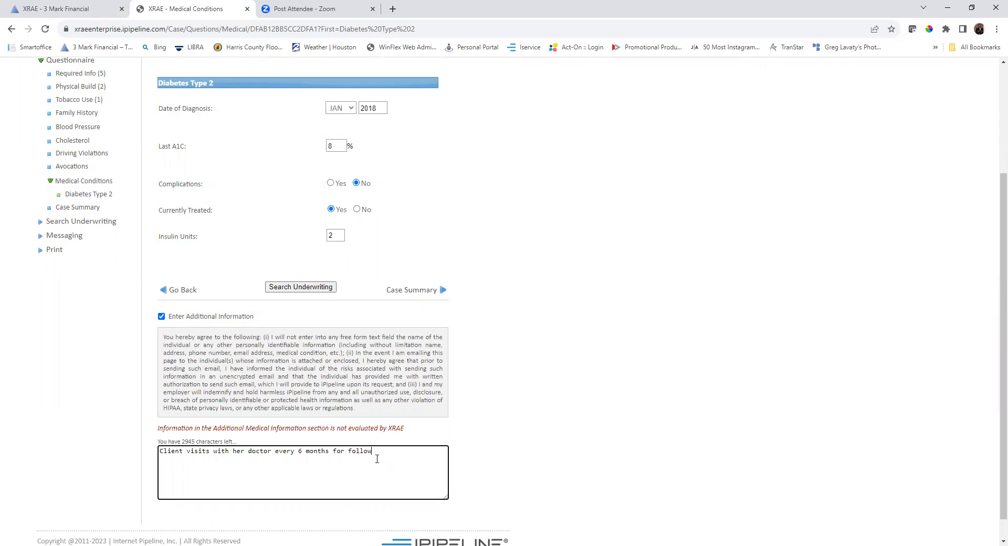
{"action": "type", "text": "ups."}
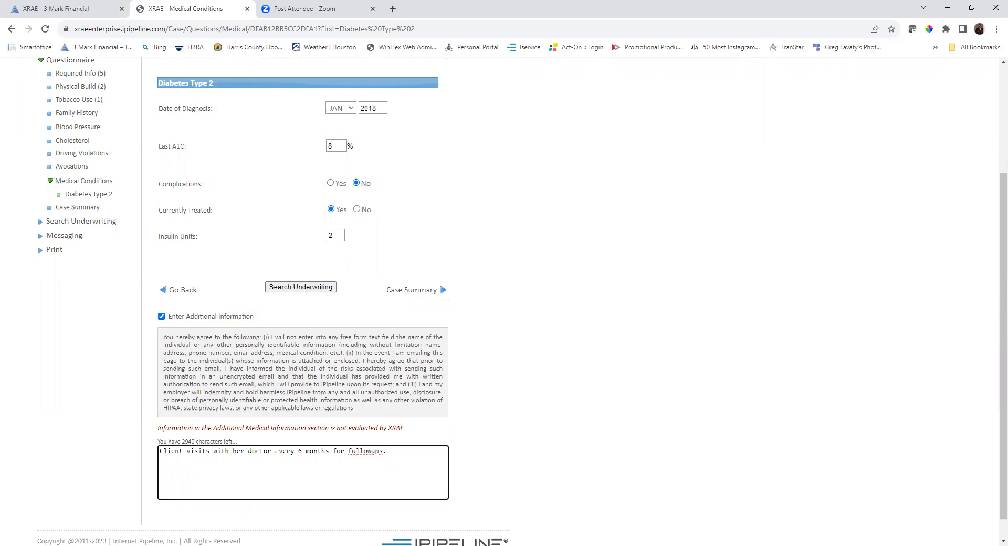
{"action": "type", "text": "All labs a"}
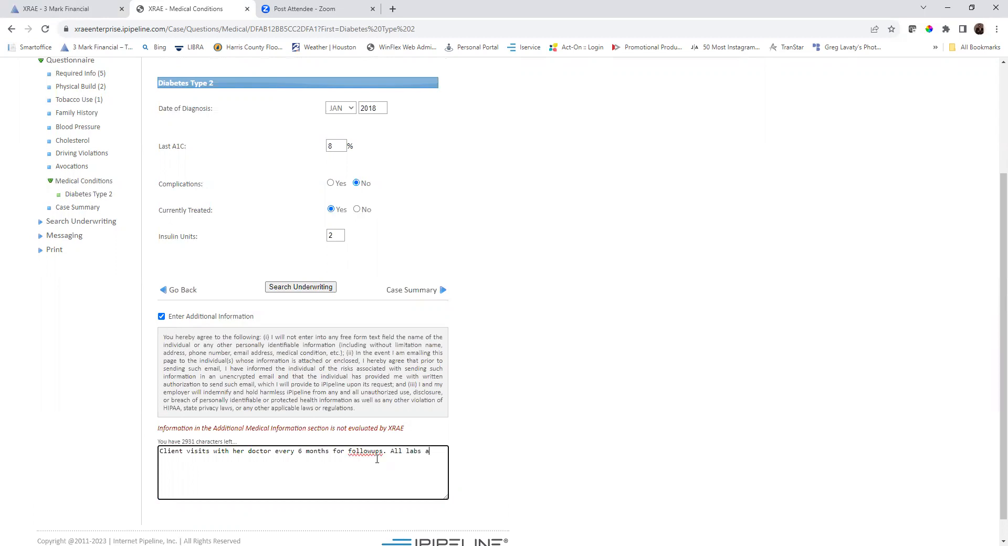
{"action": "type", "text": "re"}
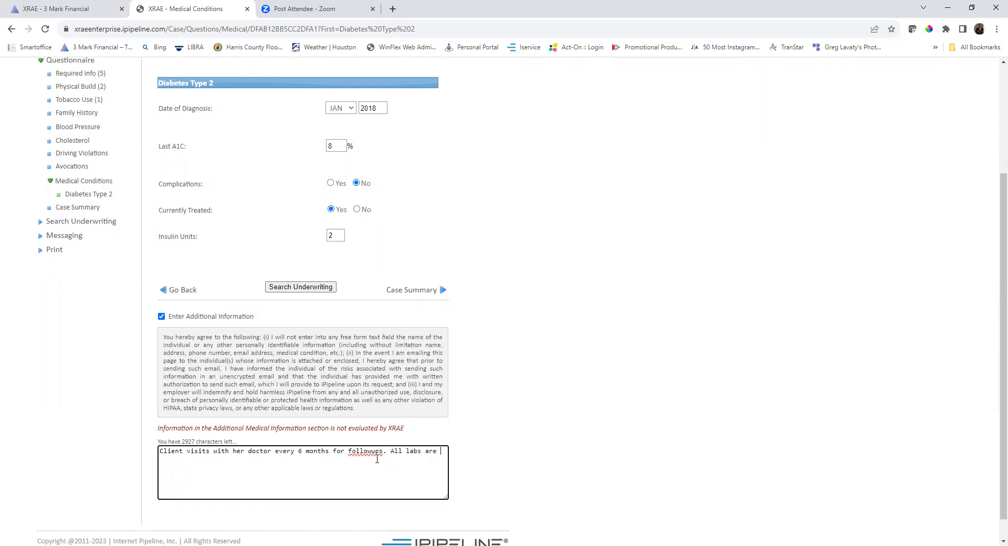
{"action": "type", "text": "normal rang"}
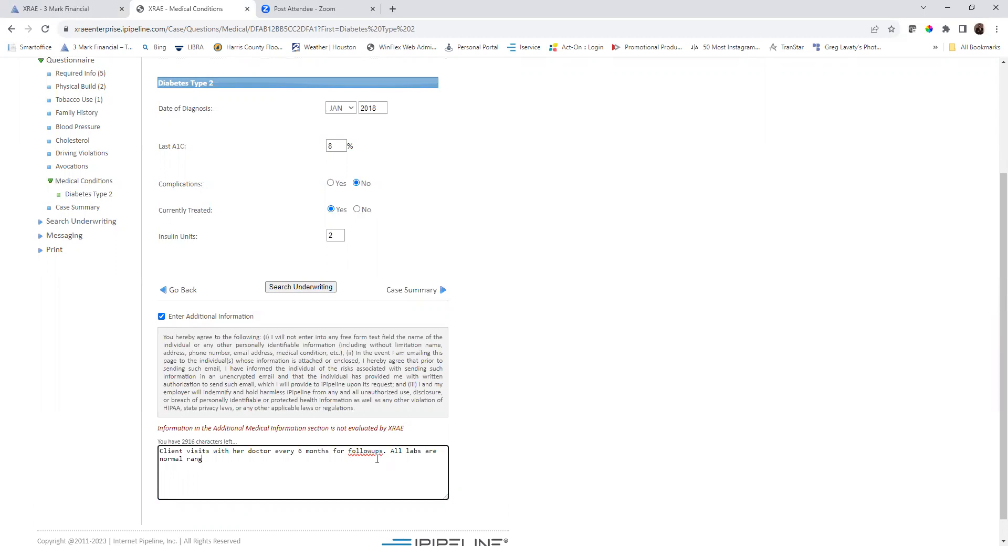
{"action": "type", "text": "e."}
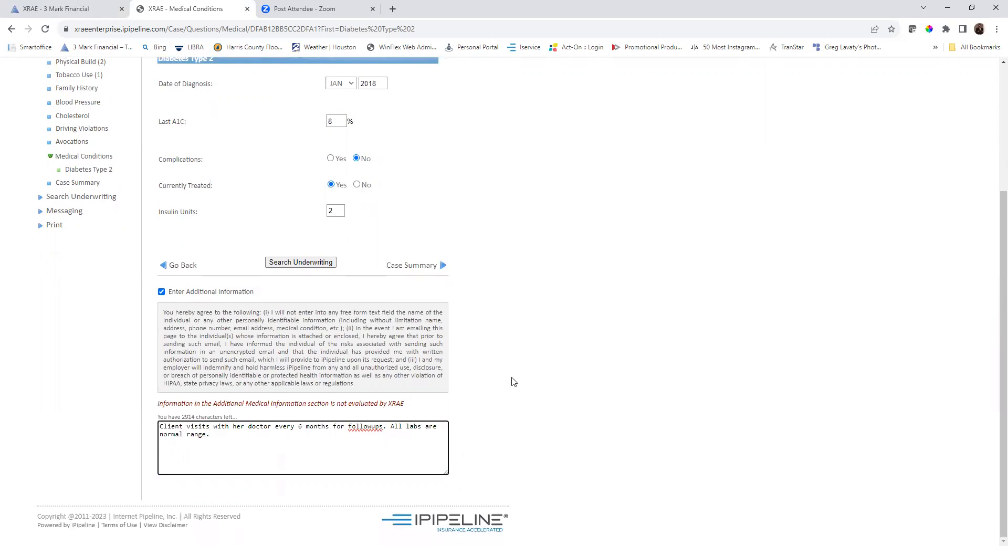
{"action": "mouse_move", "coordinate": [303, 274]}
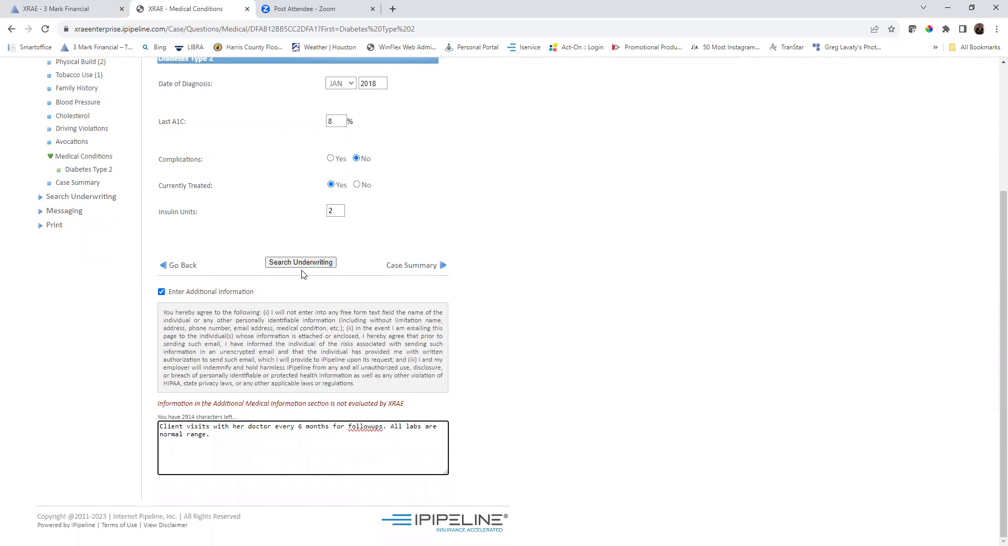
{"action": "mouse_move", "coordinate": [423, 308]}
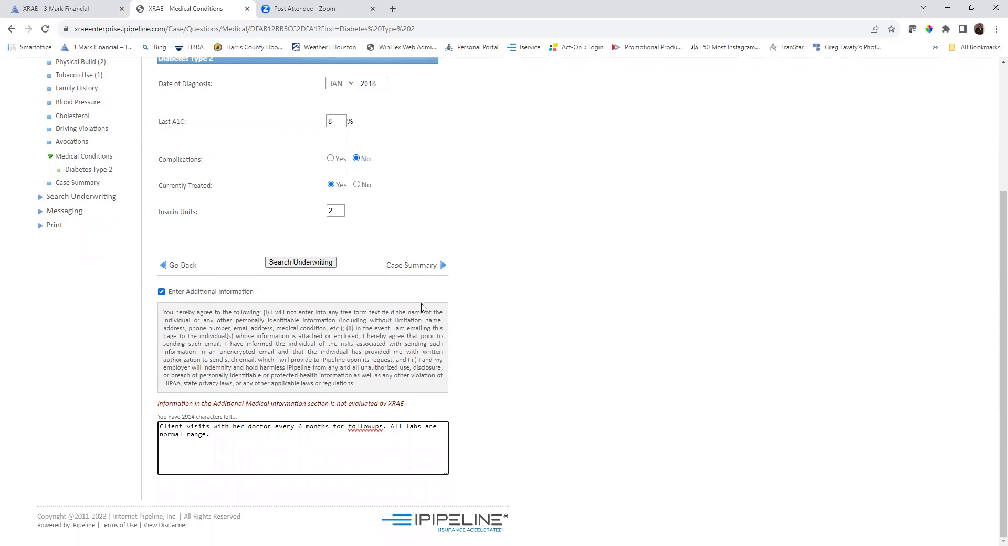
{"action": "scroll", "scroll_direction": "up", "scroll_amount": 3}
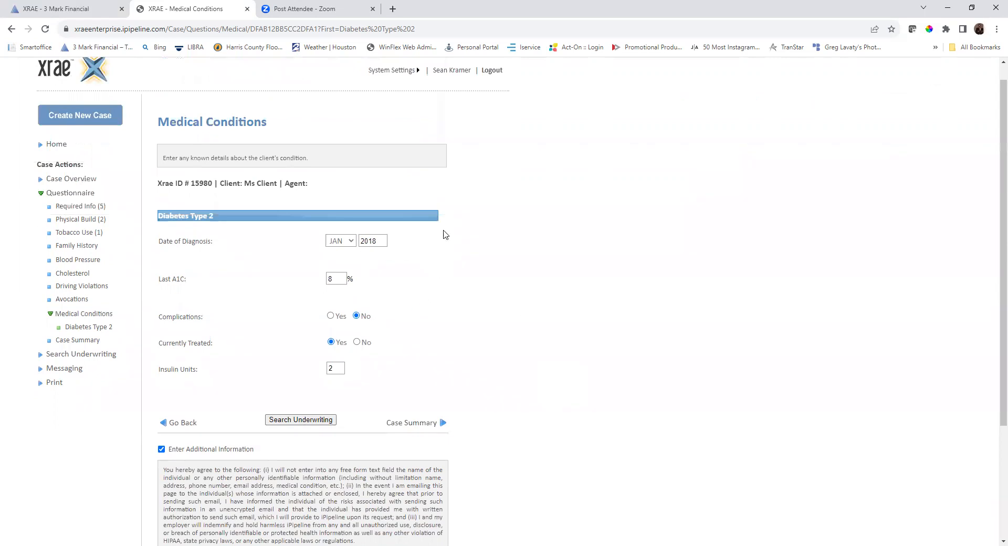
{"action": "mouse_move", "coordinate": [462, 312]}
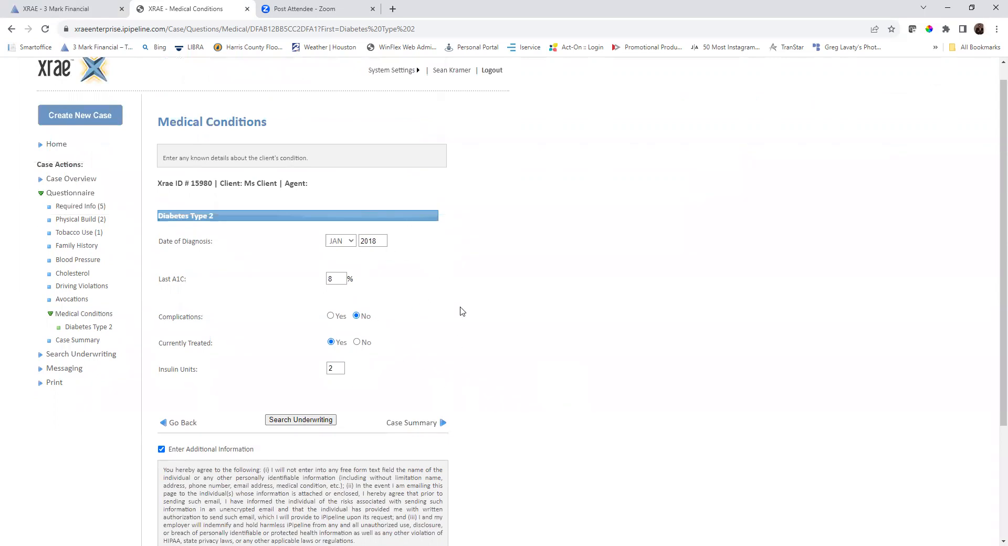
{"action": "scroll", "scroll_direction": "down", "scroll_amount": 3}
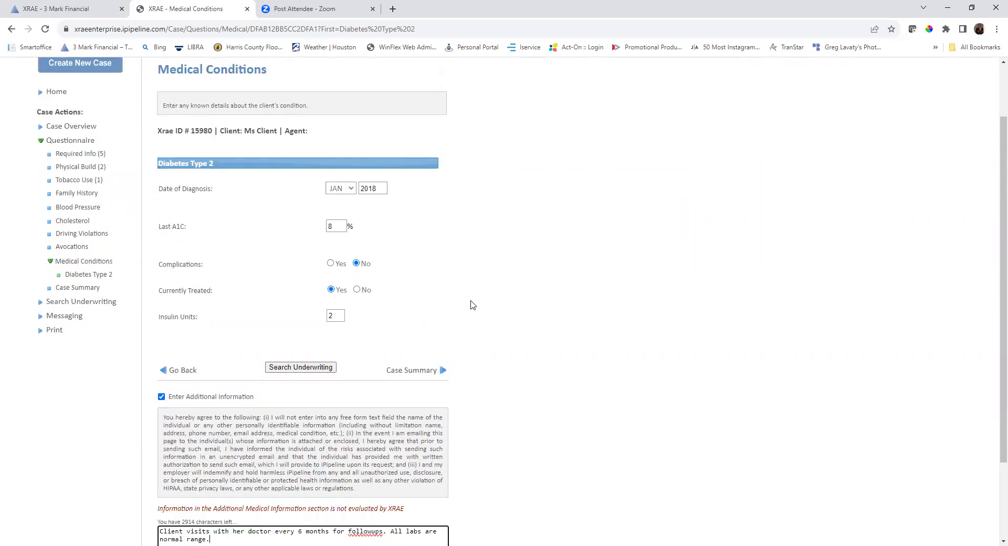
{"action": "scroll", "scroll_direction": "down", "scroll_amount": 3}
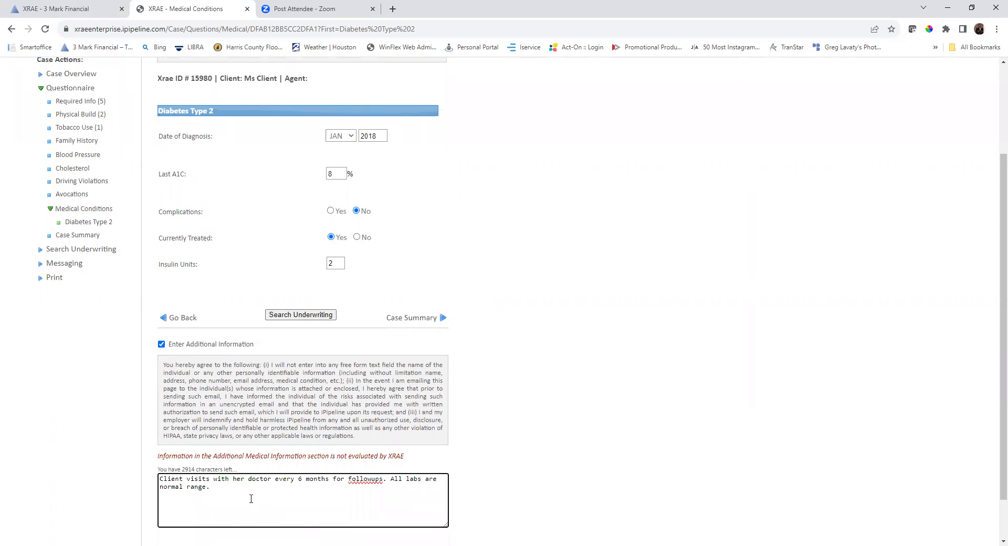
{"action": "mouse_move", "coordinate": [467, 360]}
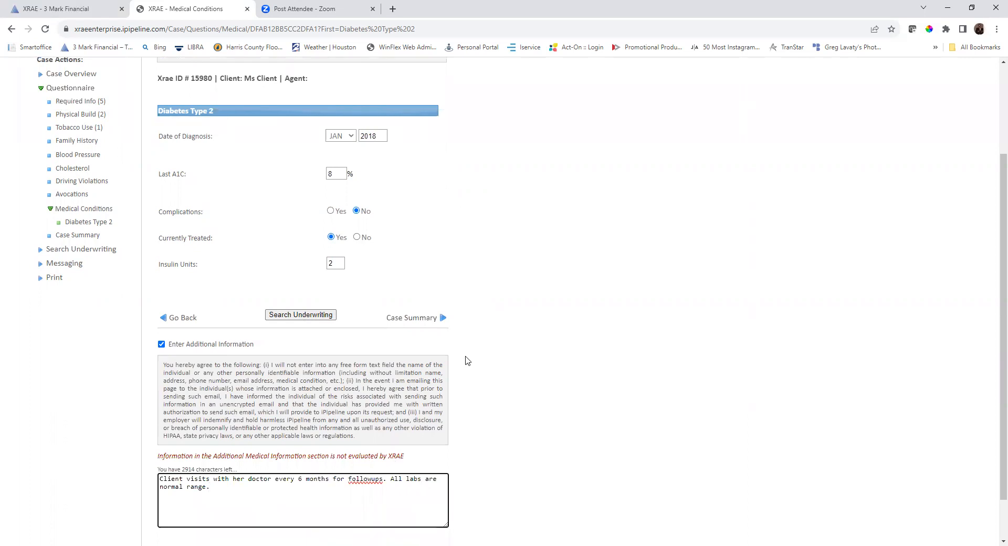
{"action": "mouse_move", "coordinate": [478, 366]}
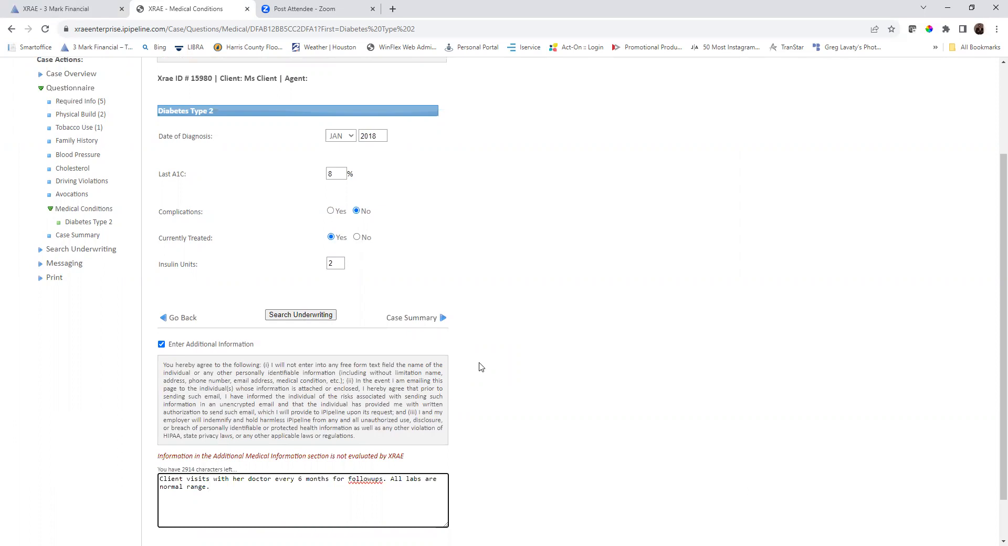
{"action": "mouse_move", "coordinate": [477, 375]}
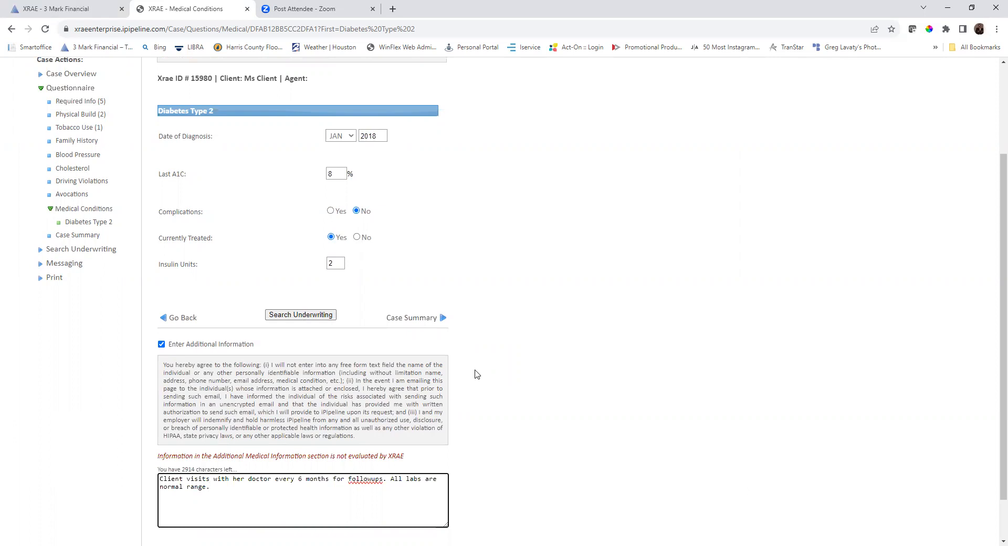
{"action": "mouse_move", "coordinate": [92, 302]}
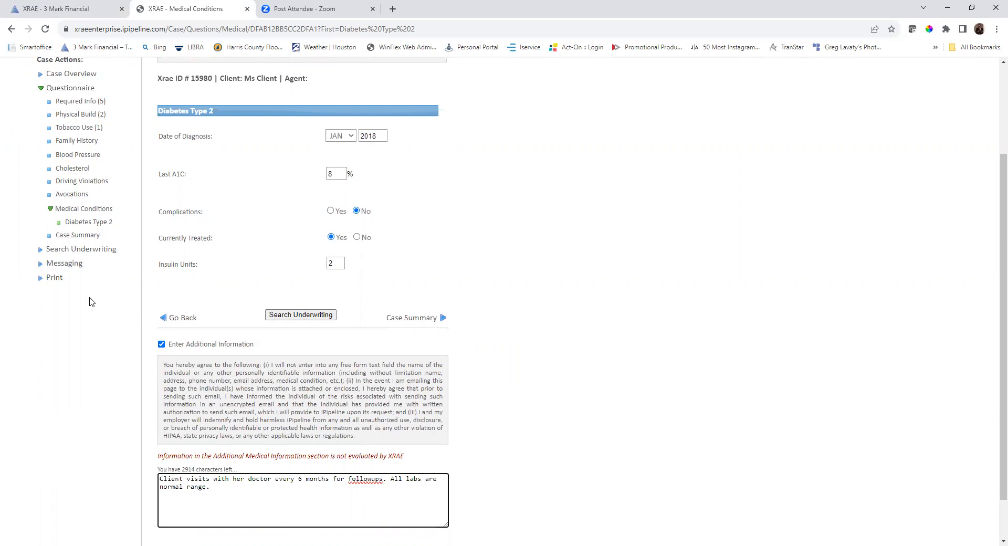
{"action": "mouse_move", "coordinate": [64, 263]}
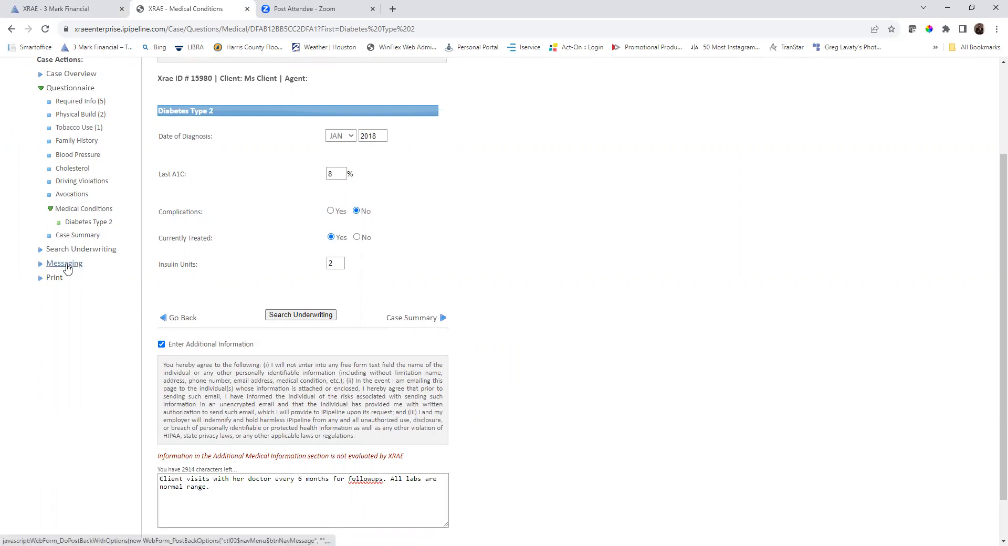
Start a new carrier message from Case Messaging and select the case manager as recipient.
{"action": "left_click", "coordinate": [64, 263]}
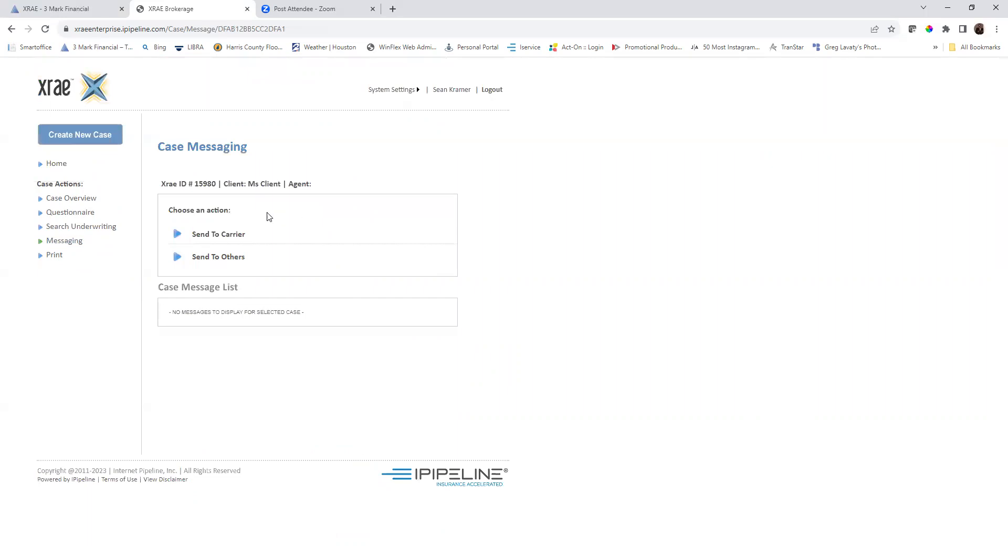
{"action": "mouse_move", "coordinate": [218, 233]}
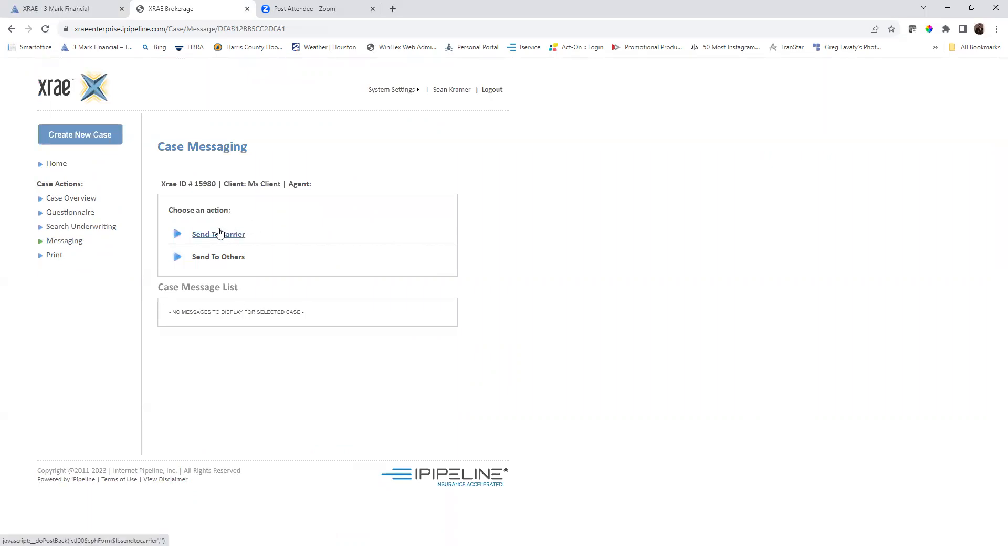
{"action": "left_click", "coordinate": [218, 233]}
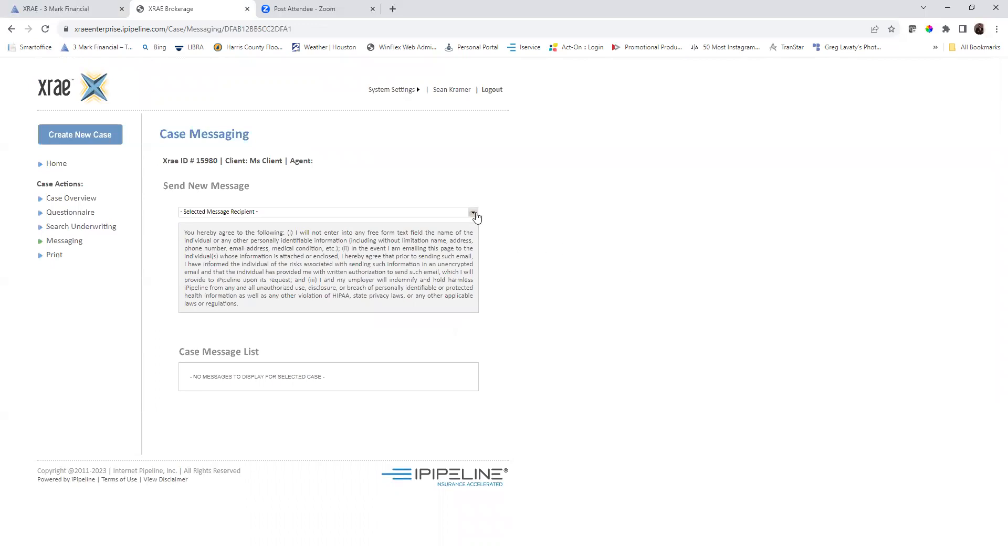
{"action": "left_click", "coordinate": [475, 212]}
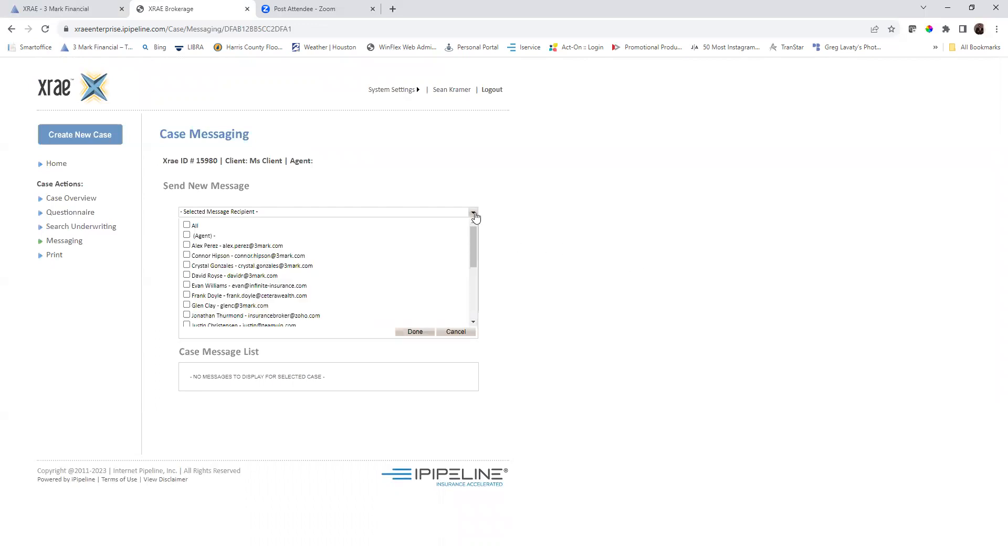
{"action": "mouse_move", "coordinate": [321, 284]}
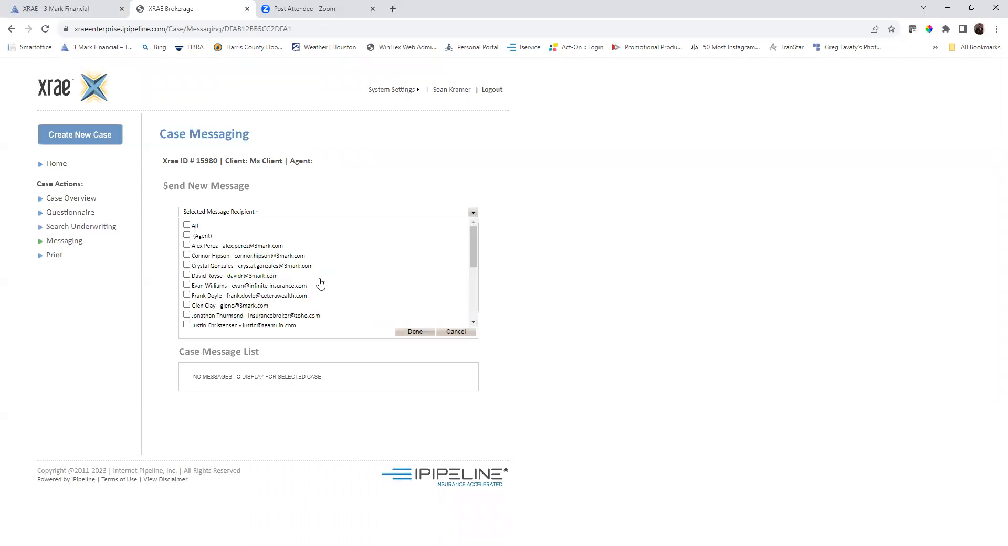
{"action": "scroll", "scroll_direction": "down", "scroll_amount": 3}
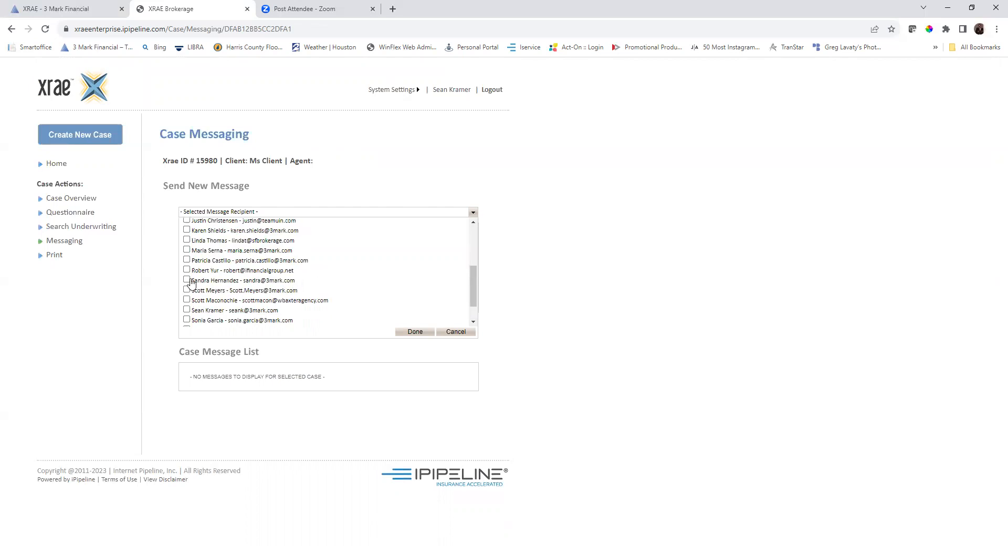
{"action": "left_click", "coordinate": [415, 331]}
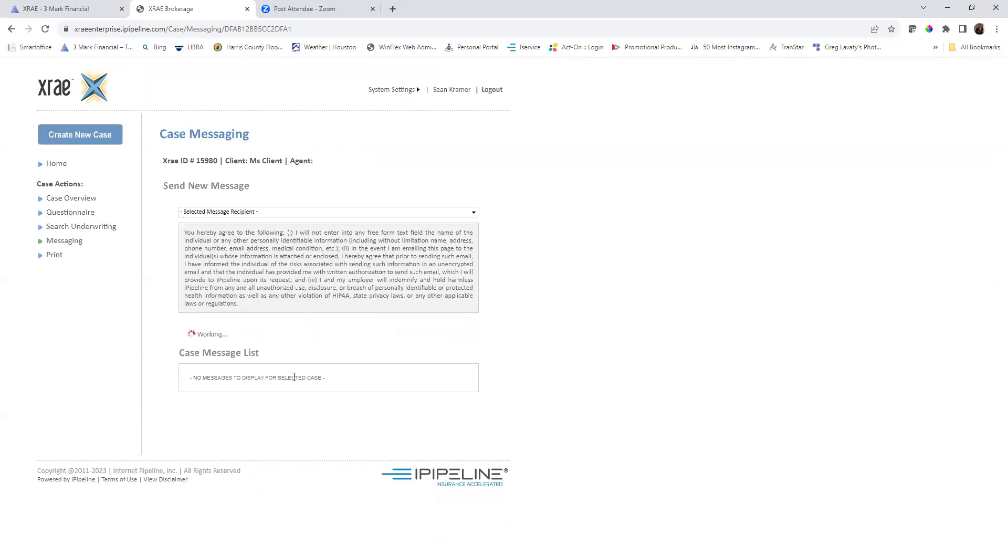
Send Ms Client's case summary message with a copy to myself, agreeing to the XRAE warning.
{"action": "left_click", "coordinate": [327, 212]}
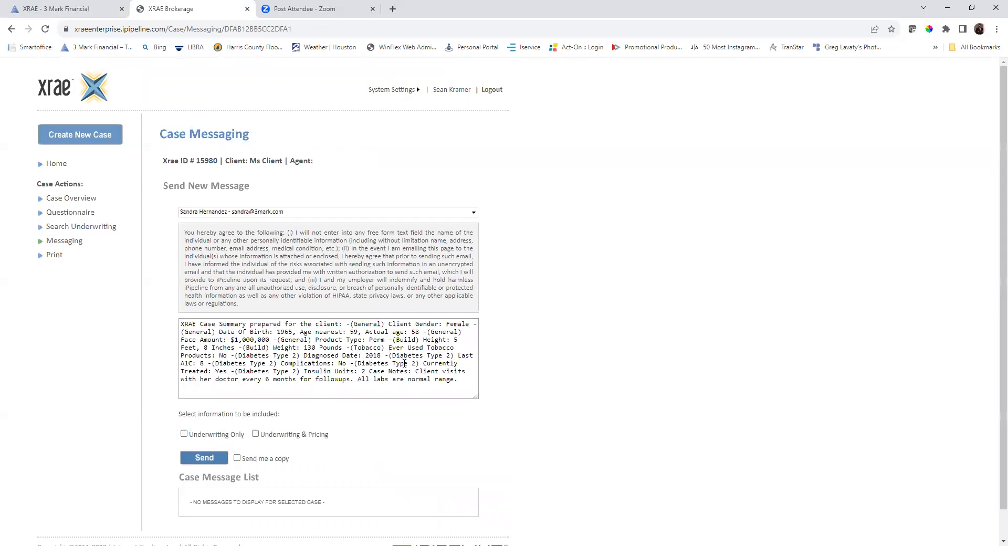
{"action": "scroll", "scroll_direction": "down", "scroll_amount": 3}
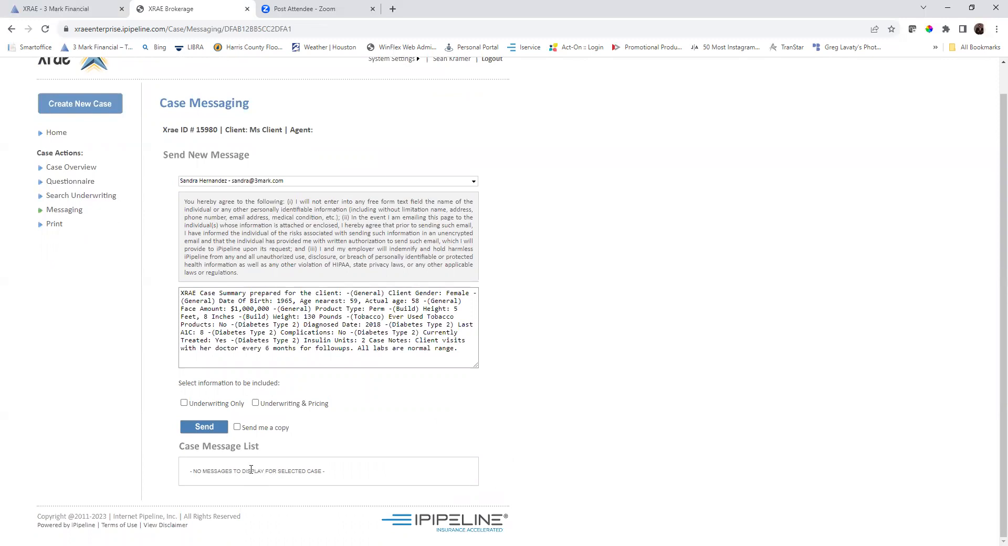
{"action": "left_click", "coordinate": [238, 427]}
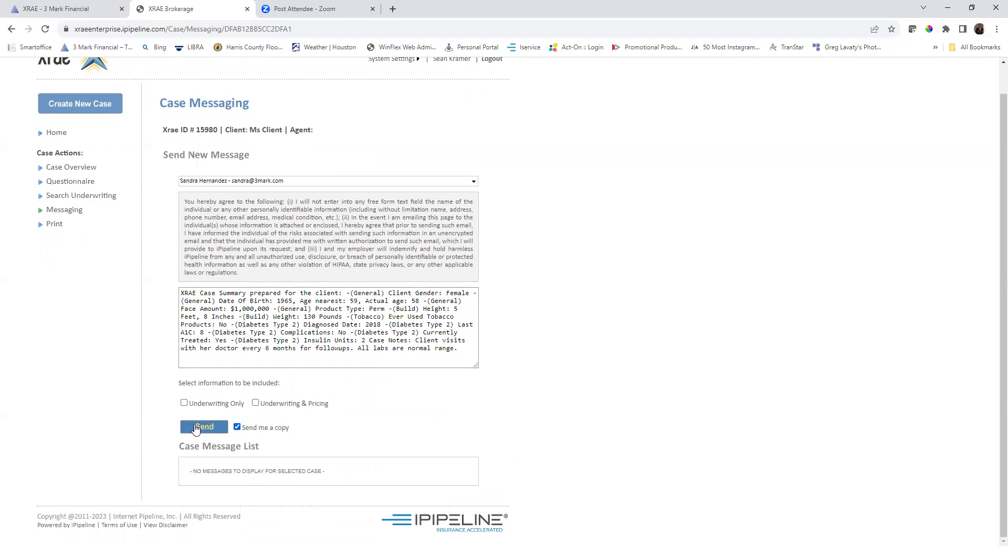
{"action": "left_click", "coordinate": [203, 427]}
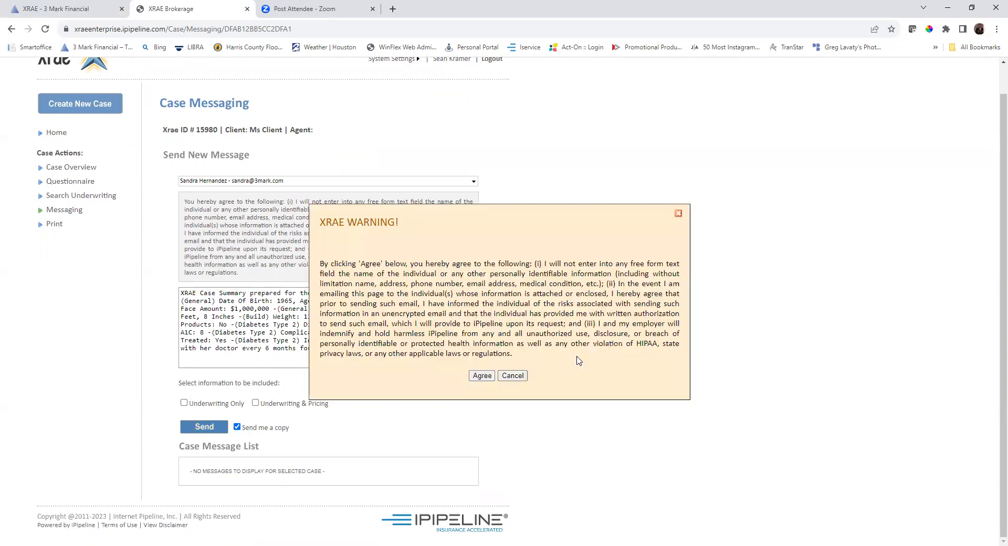
{"action": "left_click", "coordinate": [481, 375]}
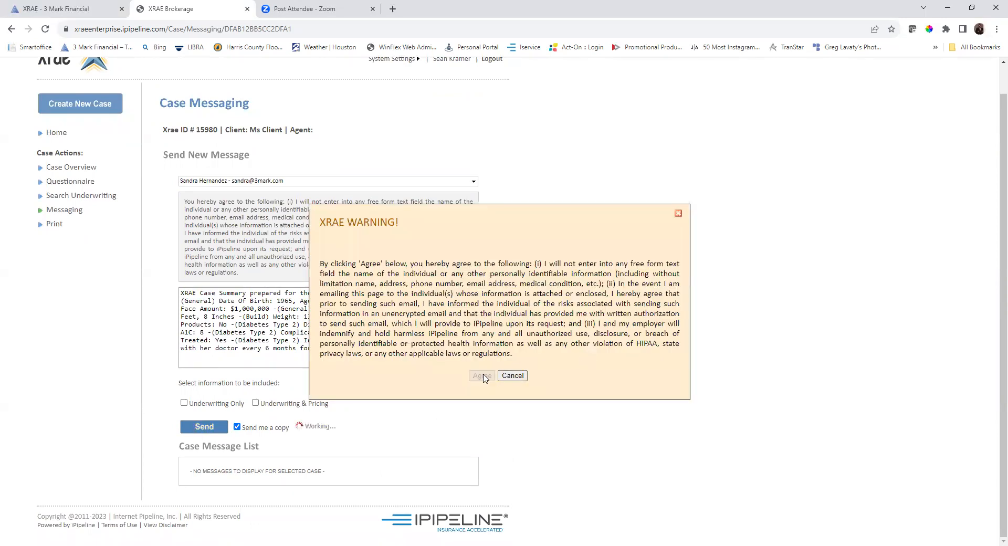
{"action": "left_click", "coordinate": [481, 376]}
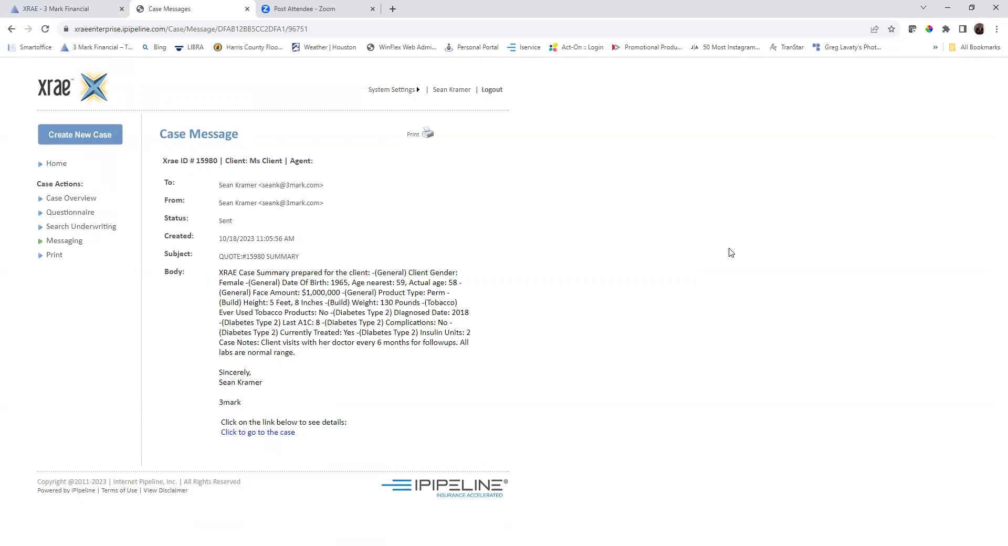
{"action": "mouse_move", "coordinate": [645, 74]}
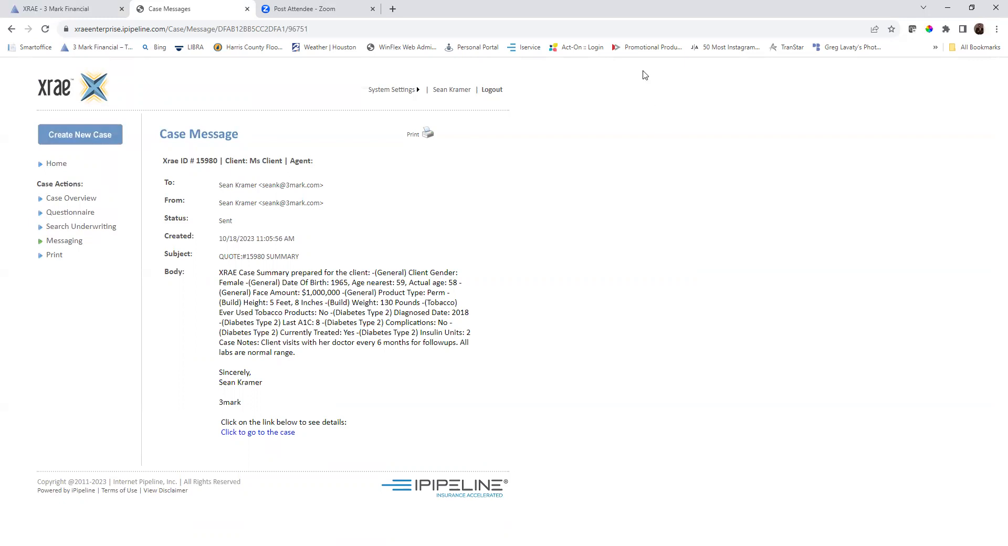